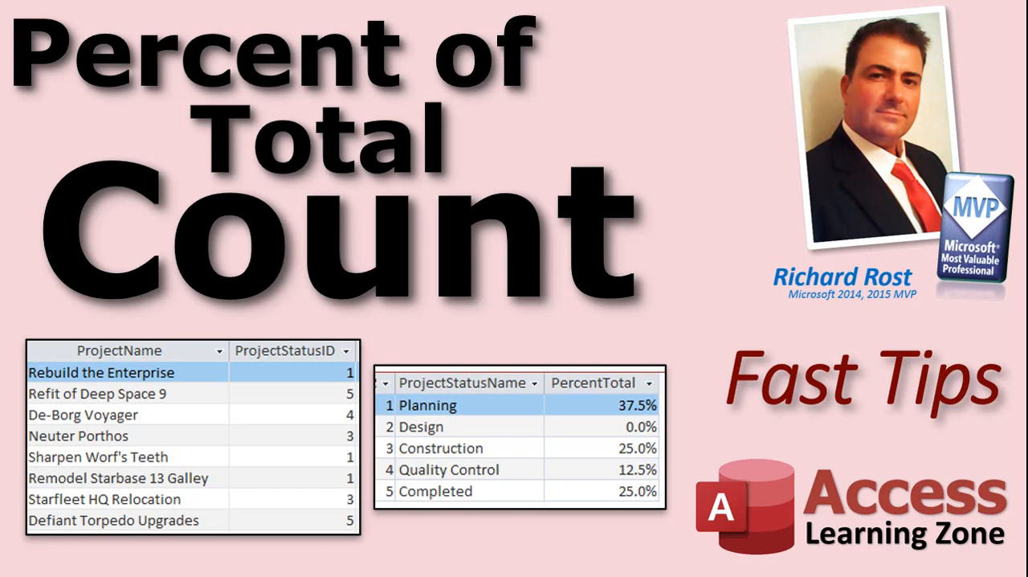
pyautogui.moveTo(151, 500)
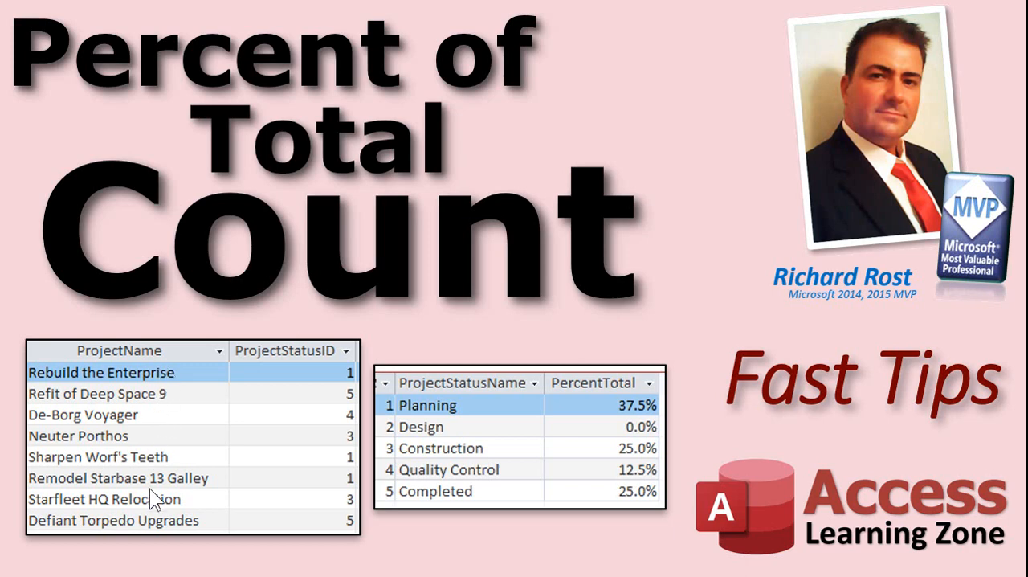
pyautogui.moveTo(289, 507)
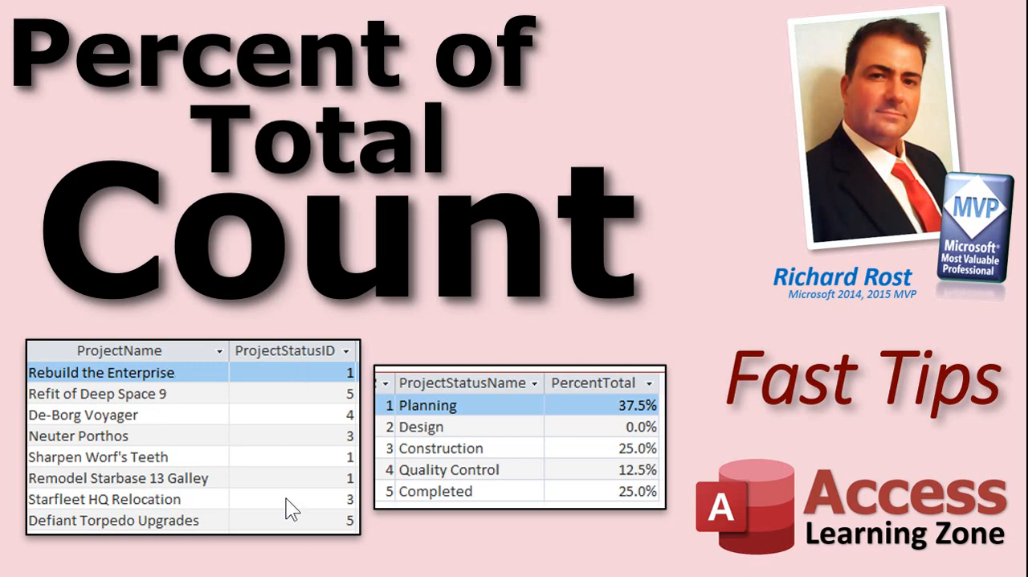
pyautogui.moveTo(446, 425)
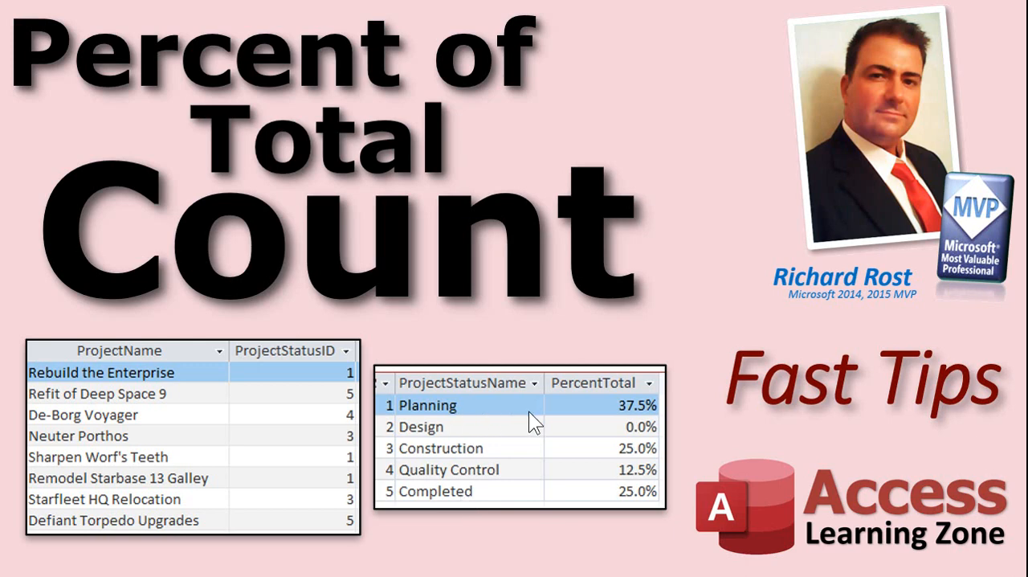
pyautogui.moveTo(620, 416)
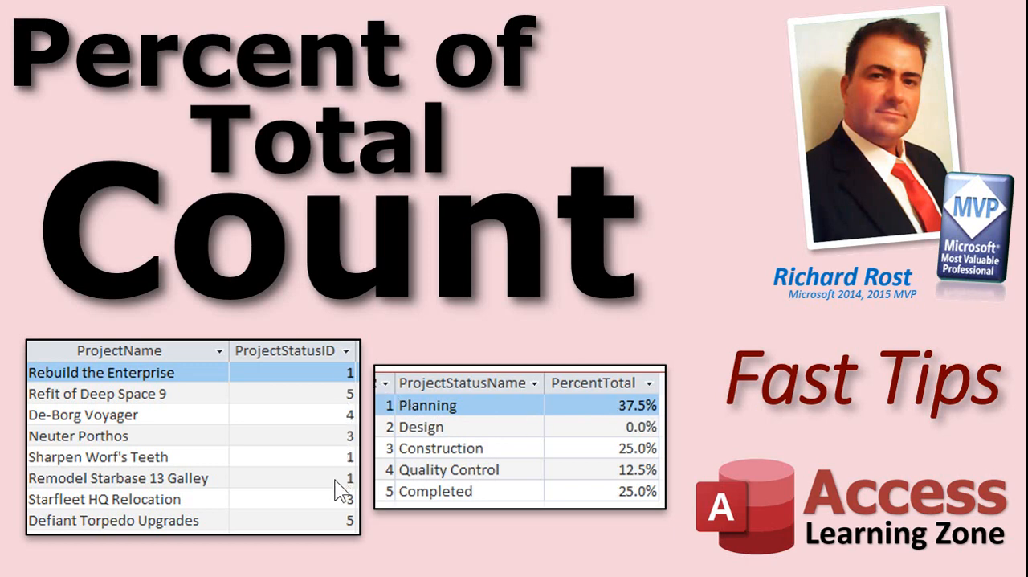
pyautogui.moveTo(257, 475)
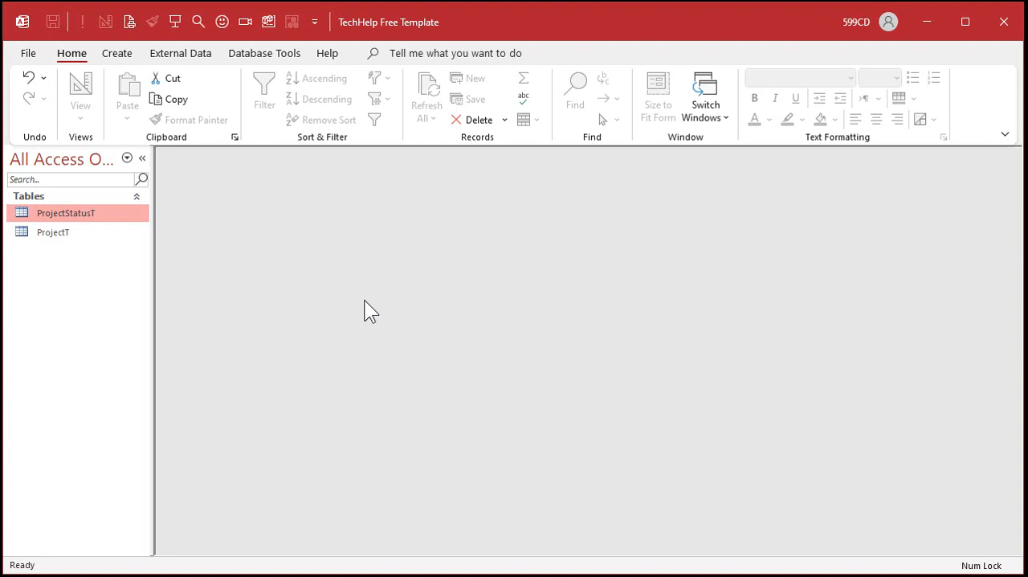
pyautogui.click(53, 231)
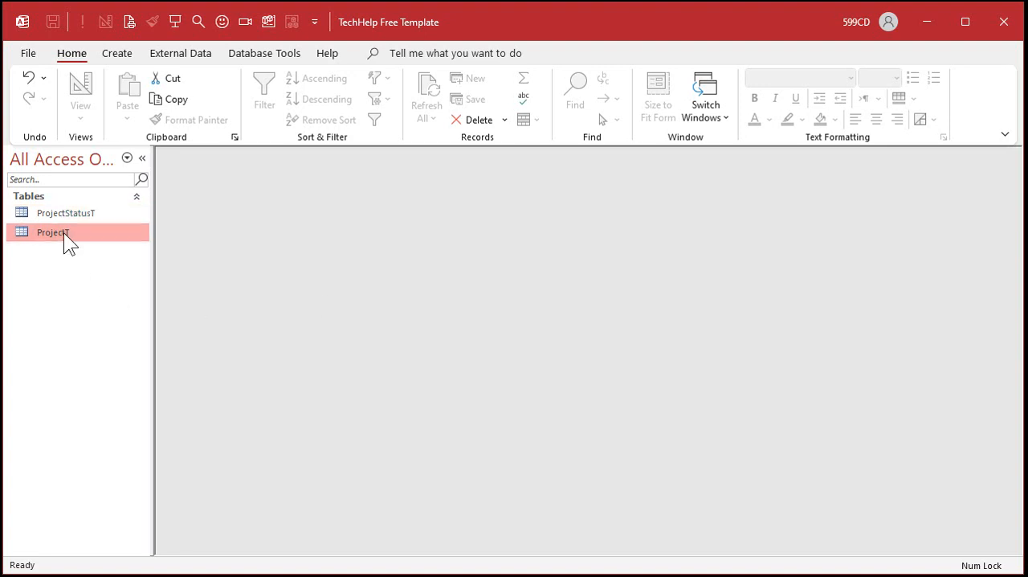
pyautogui.doubleClick(53, 231)
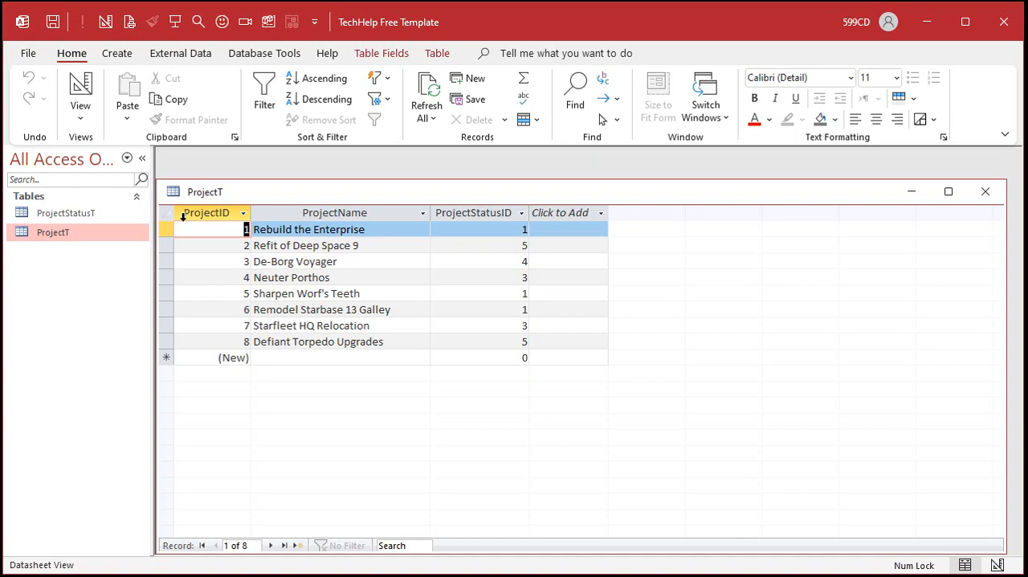
pyautogui.click(206, 212)
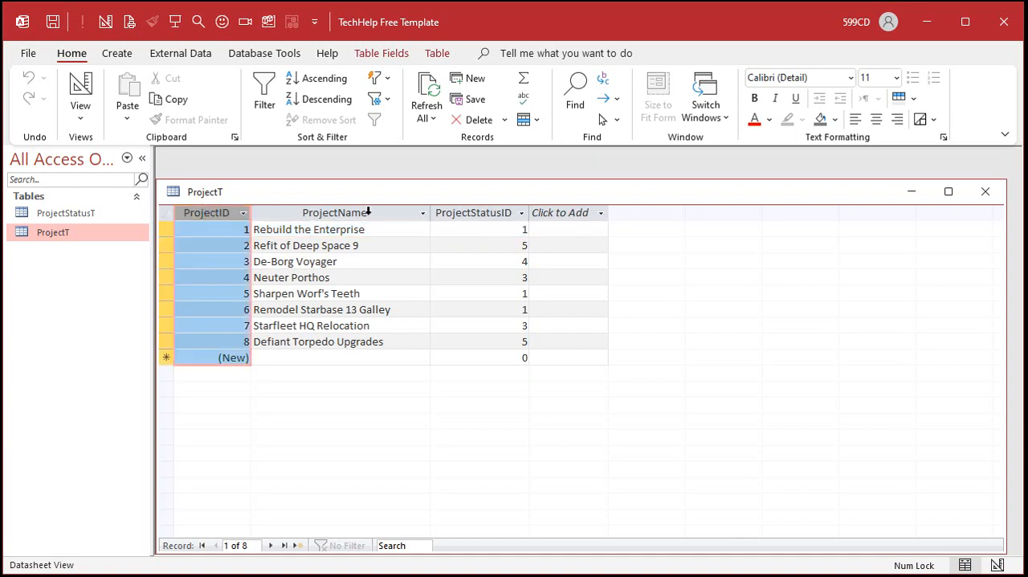
pyautogui.click(472, 212)
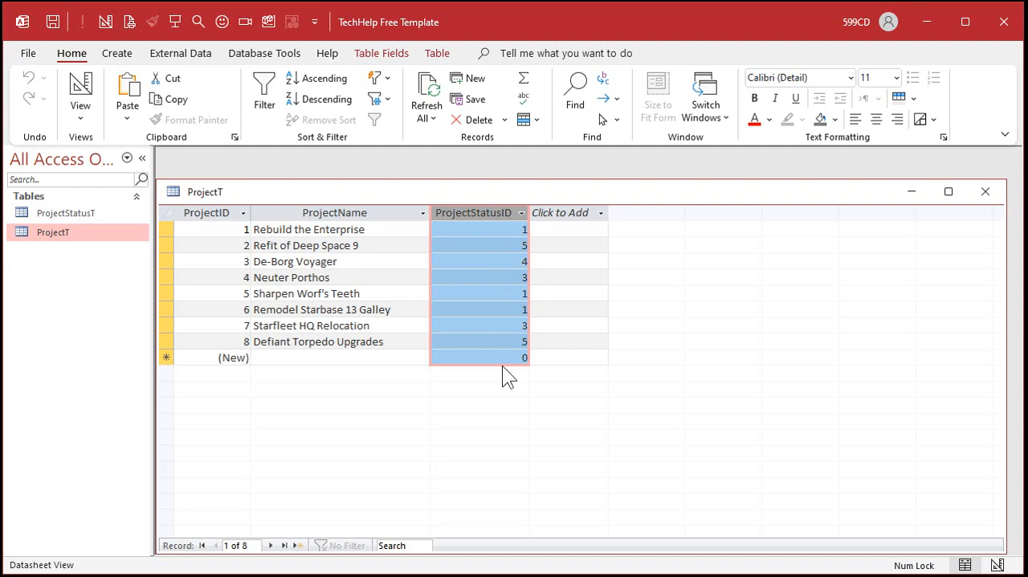
pyautogui.moveTo(77, 222)
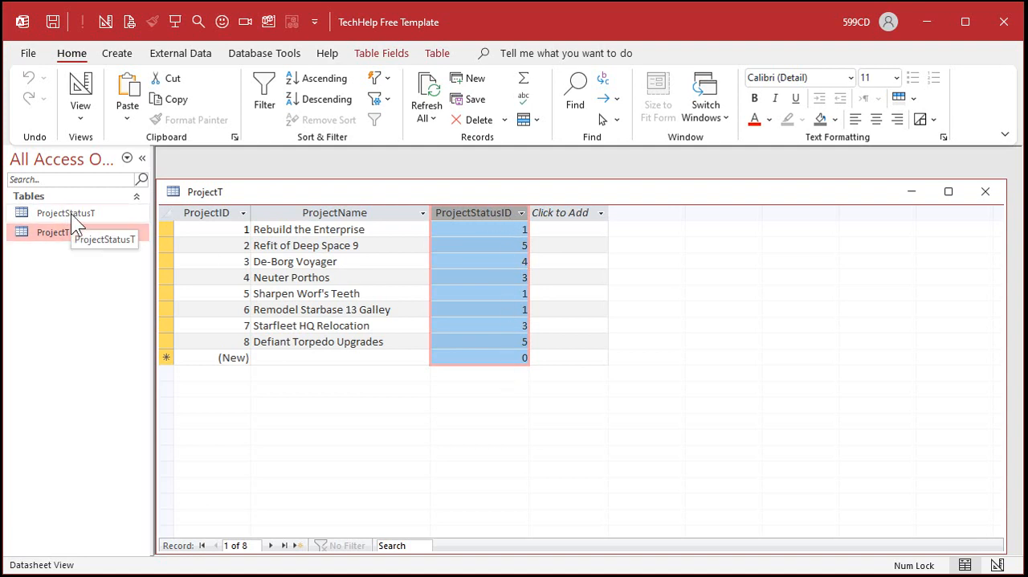
pyautogui.doubleClick(66, 212)
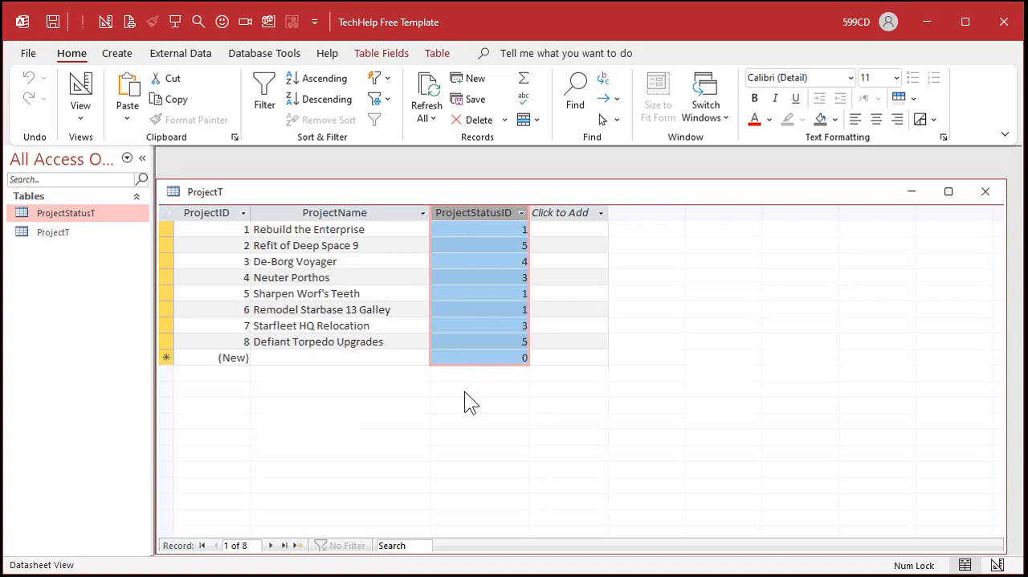
pyautogui.click(53, 231)
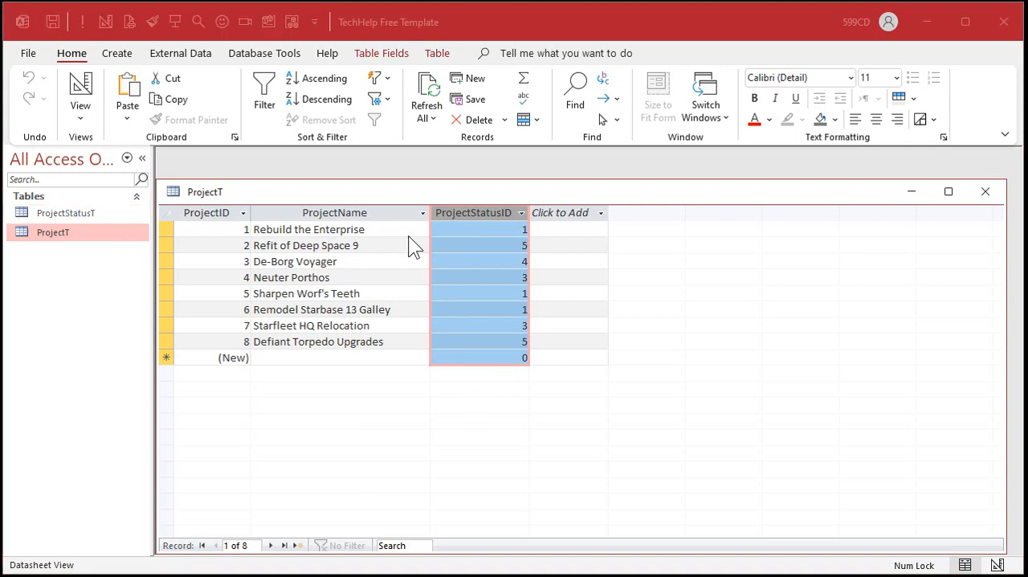
pyautogui.moveTo(225, 244)
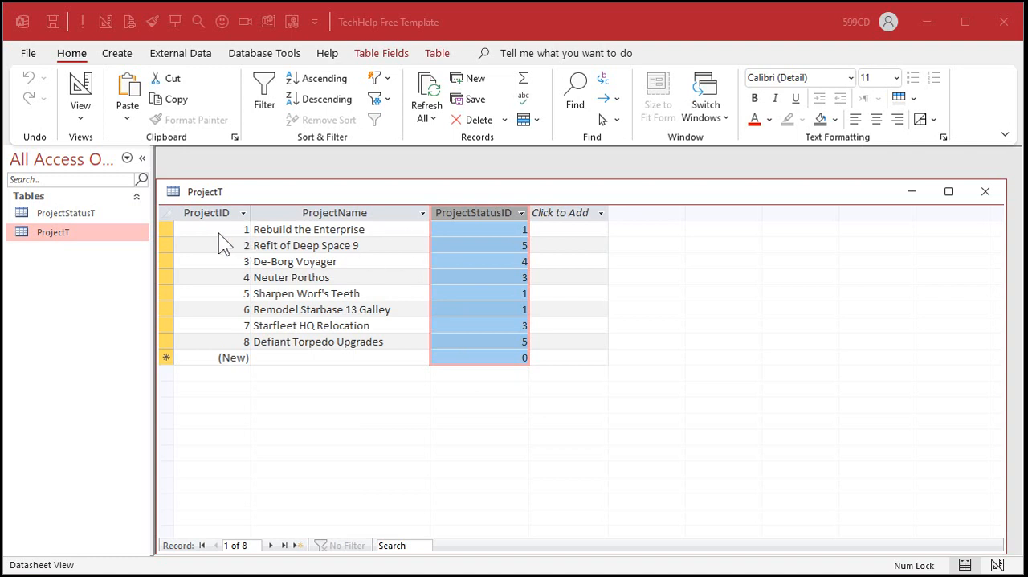
pyautogui.moveTo(175, 241)
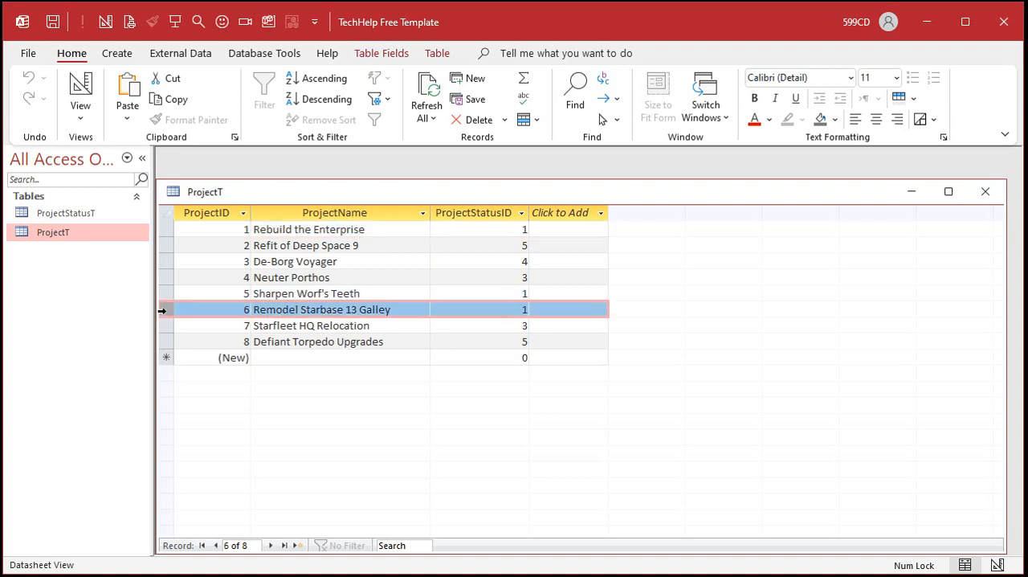
pyautogui.moveTo(88, 225)
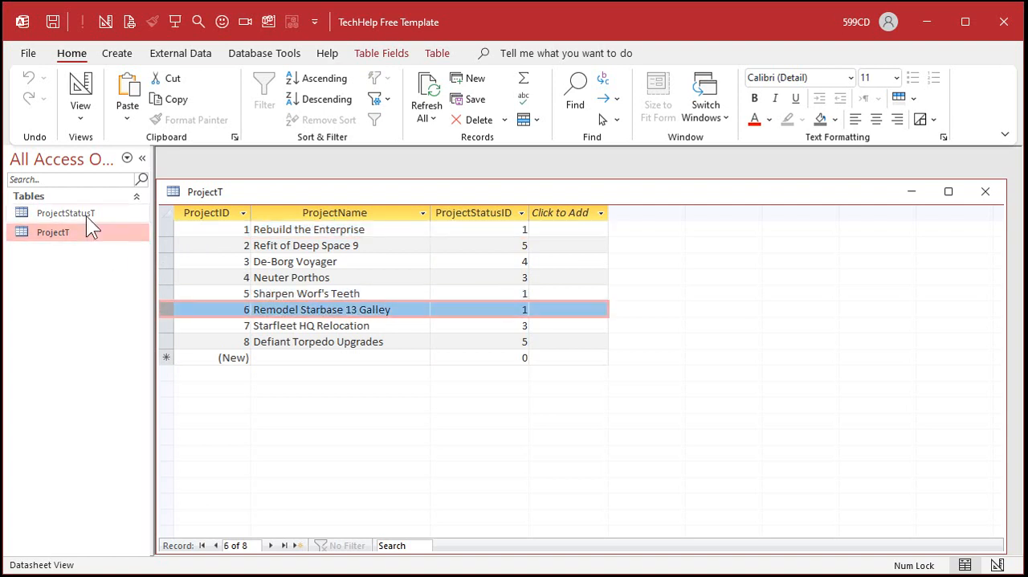
pyautogui.doubleClick(66, 212)
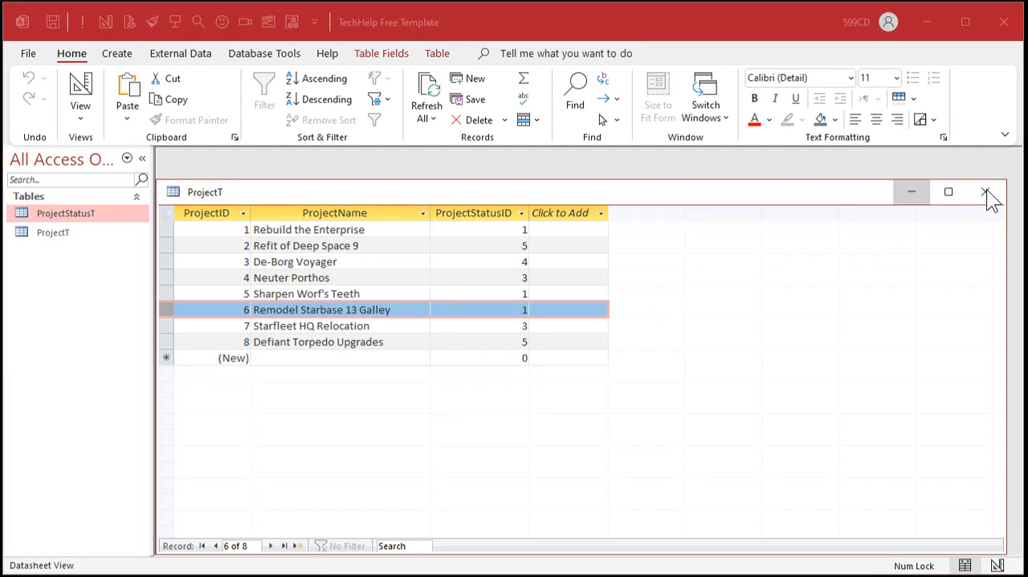
pyautogui.click(986, 191)
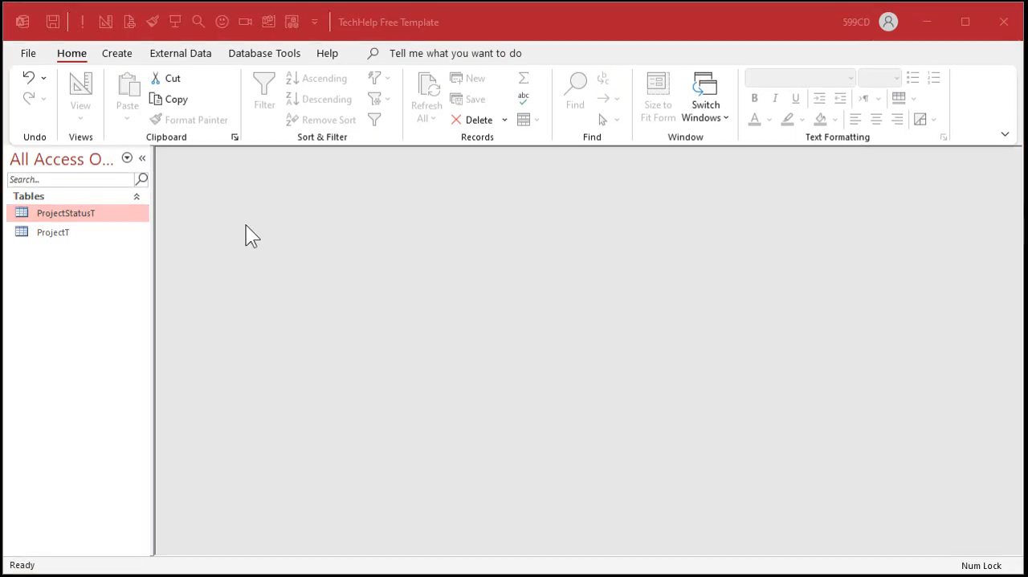
# Start a new query in design view with the ProjectT table as its source.
pyautogui.click(116, 53)
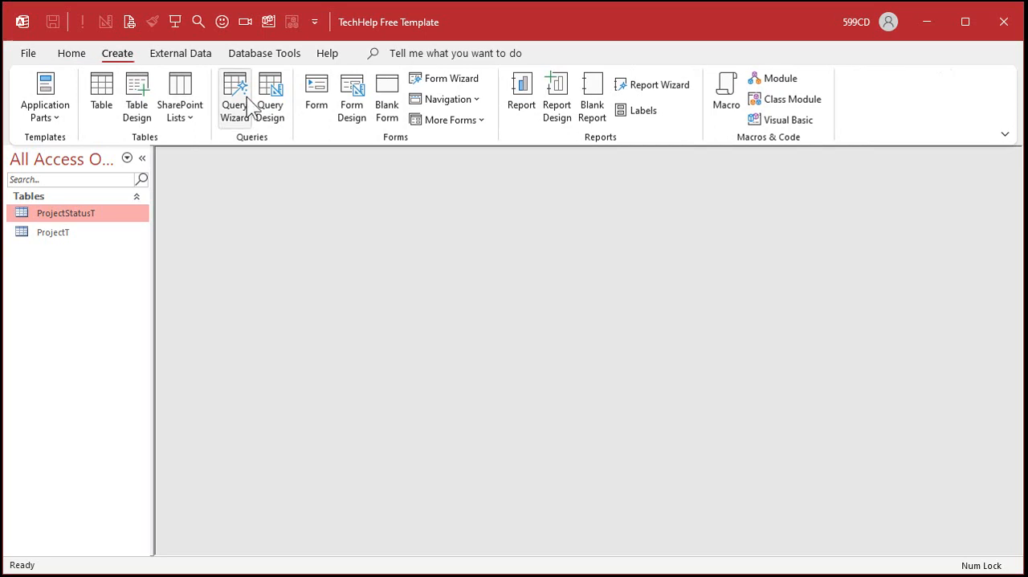
pyautogui.click(270, 97)
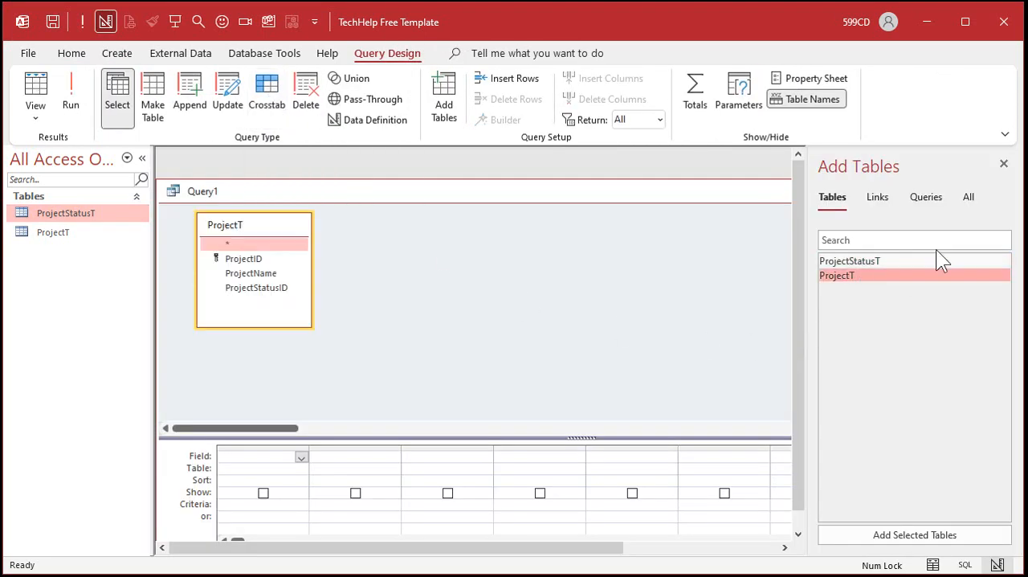
pyautogui.click(1002, 164)
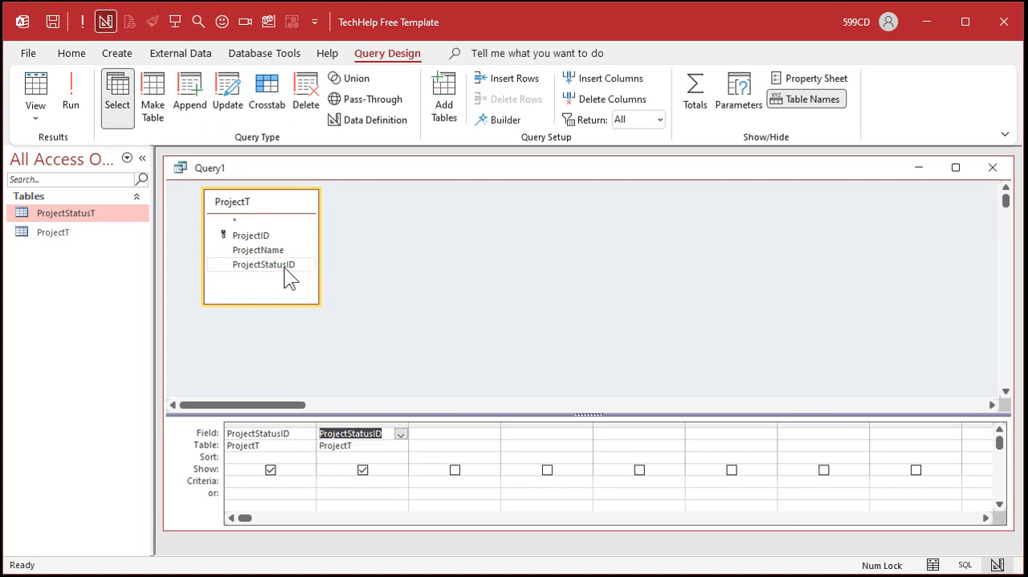
# Group by ProjectStatusID with a Count of ProjectStatusID and run it, showing four statuses.
pyautogui.click(694, 92)
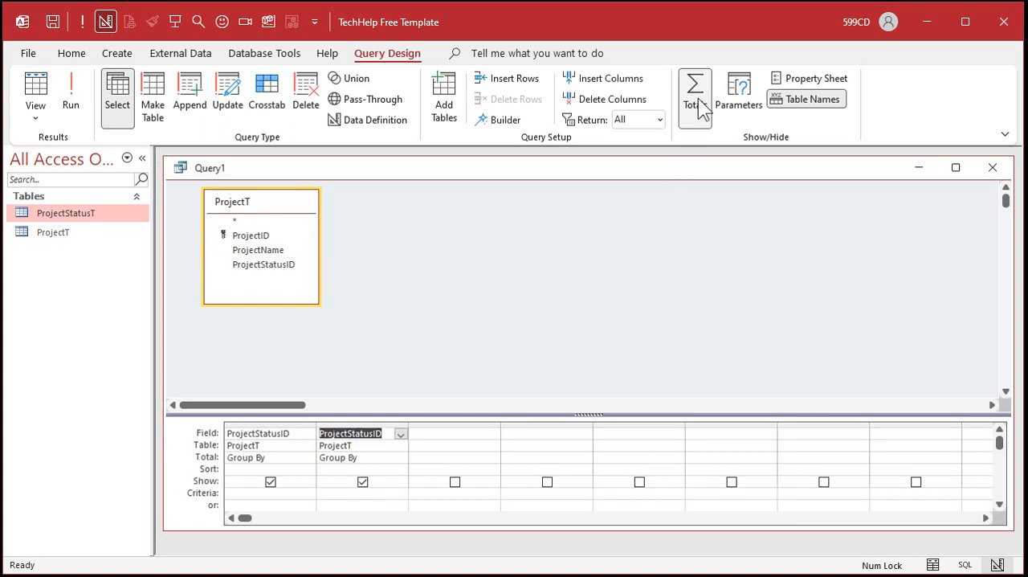
pyautogui.moveTo(402, 456)
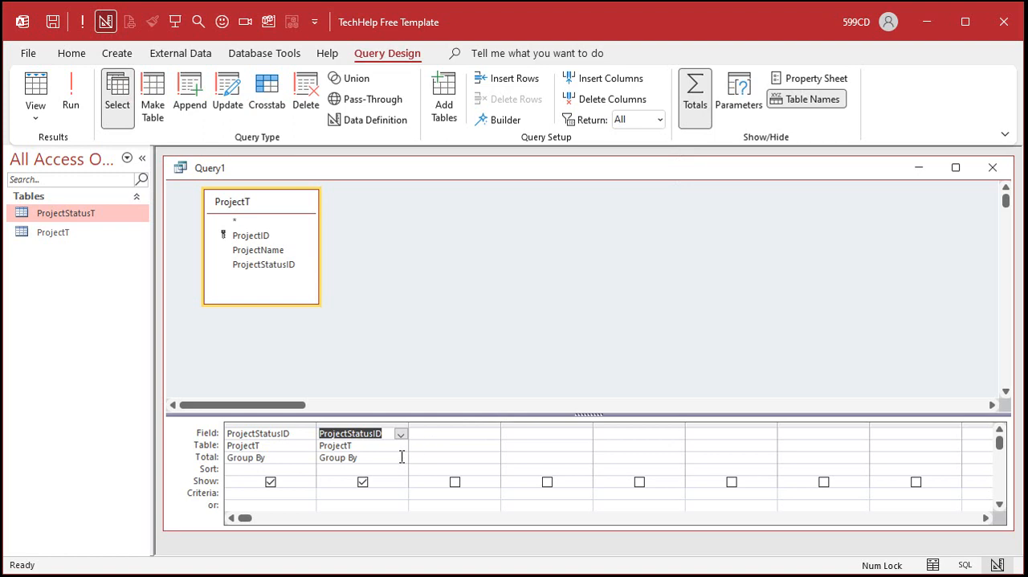
pyautogui.click(331, 456)
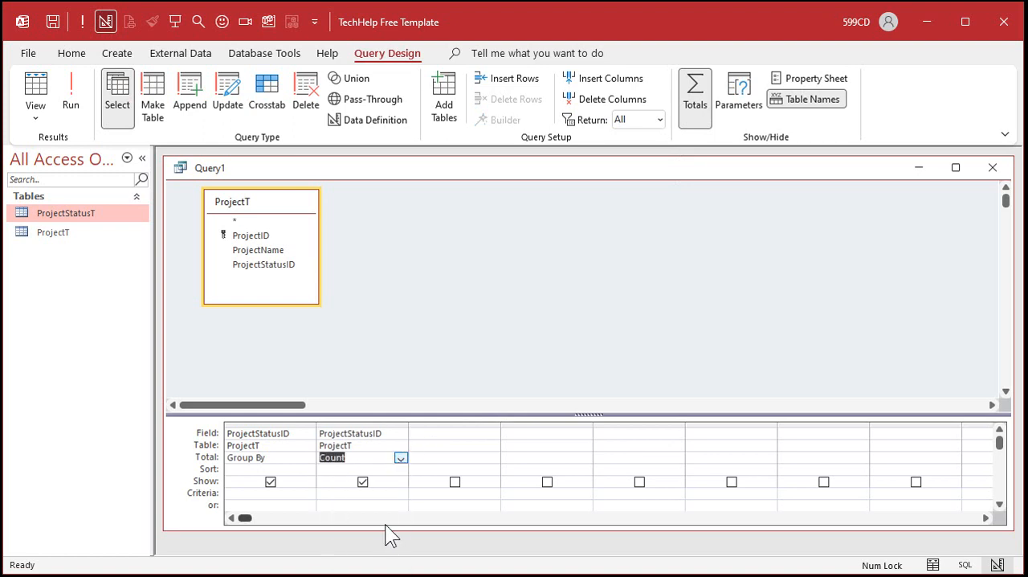
pyautogui.click(70, 93)
pyautogui.write('ProjectCompletionQ')
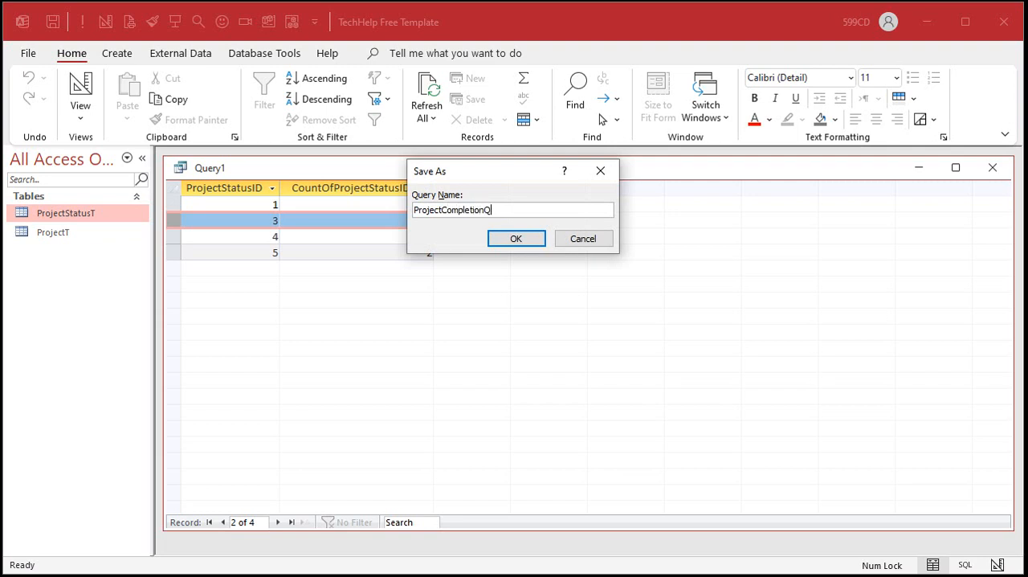
# Save the query as ProjectCompletionQ and close it, leaving no objects open.
pyautogui.click(516, 238)
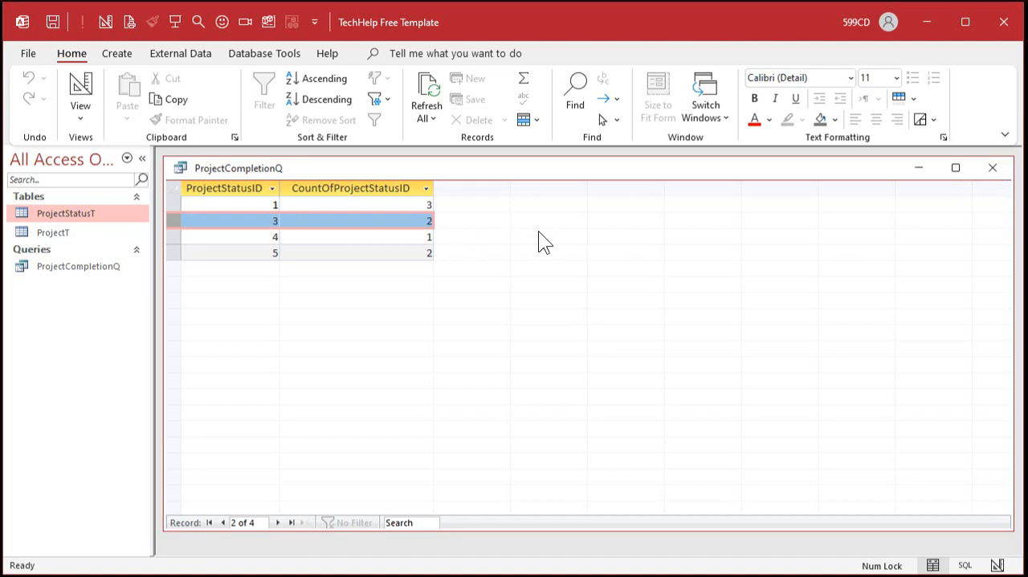
pyautogui.moveTo(527, 288)
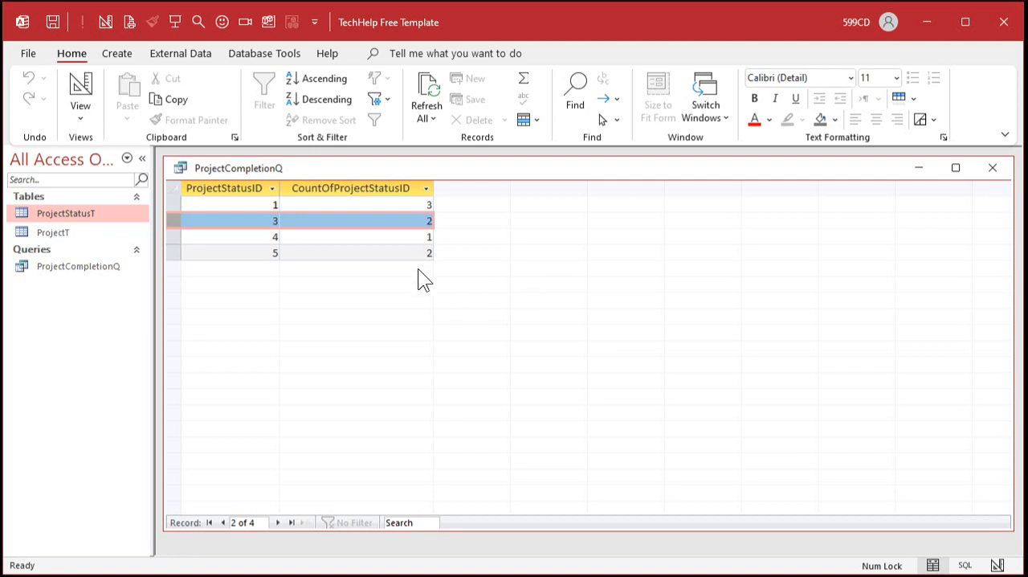
pyautogui.click(350, 186)
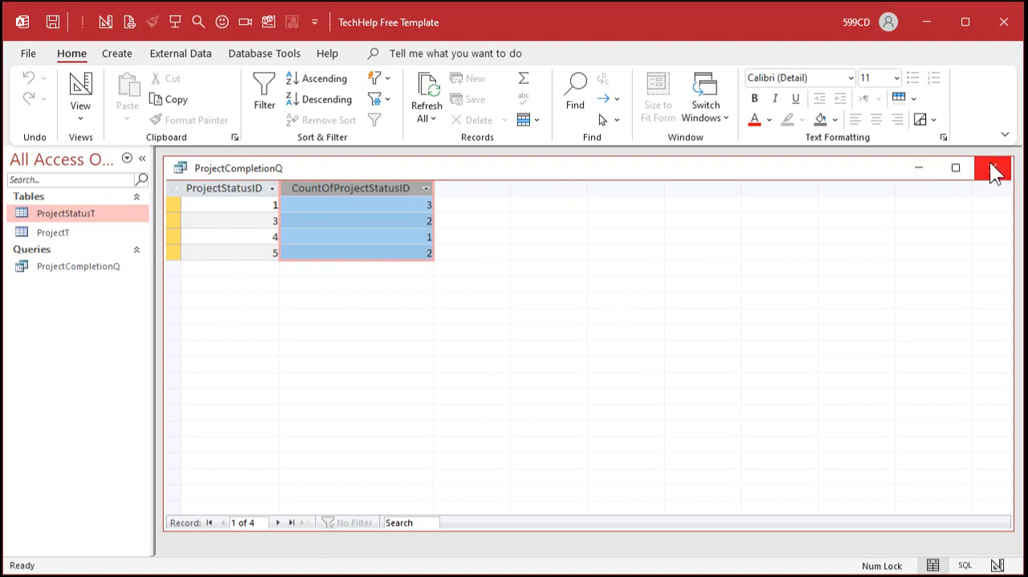
pyautogui.click(992, 167)
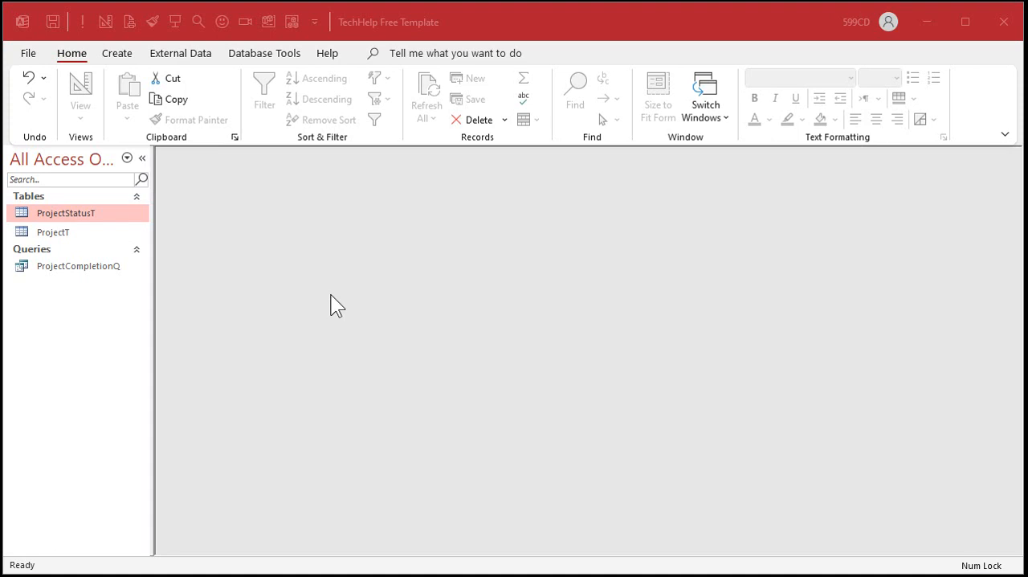
# Start a second query using ProjectCompletionQ as source with ProjectStatusID and CountOfProjectStatusID fields.
pyautogui.click(116, 53)
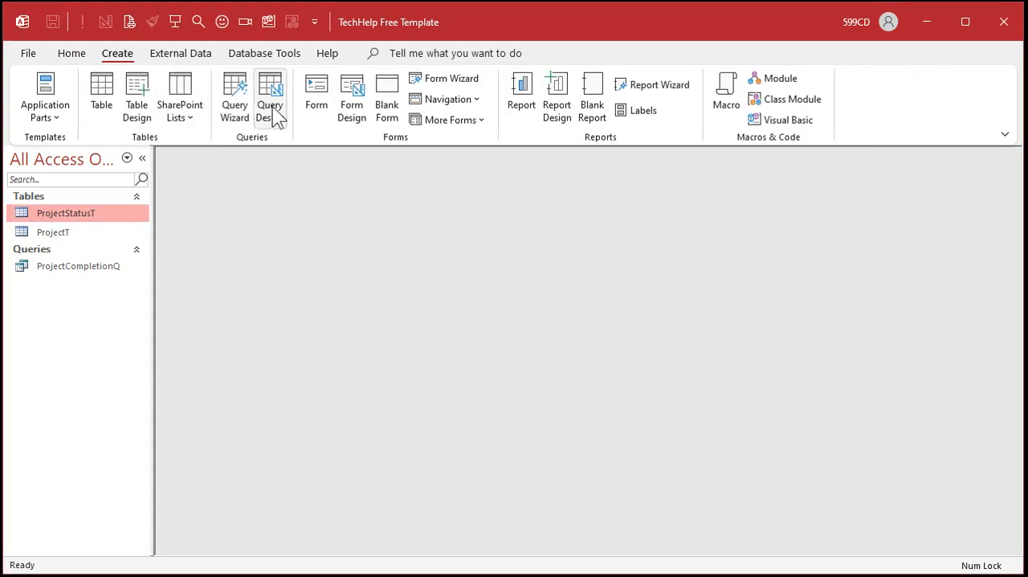
pyautogui.click(270, 95)
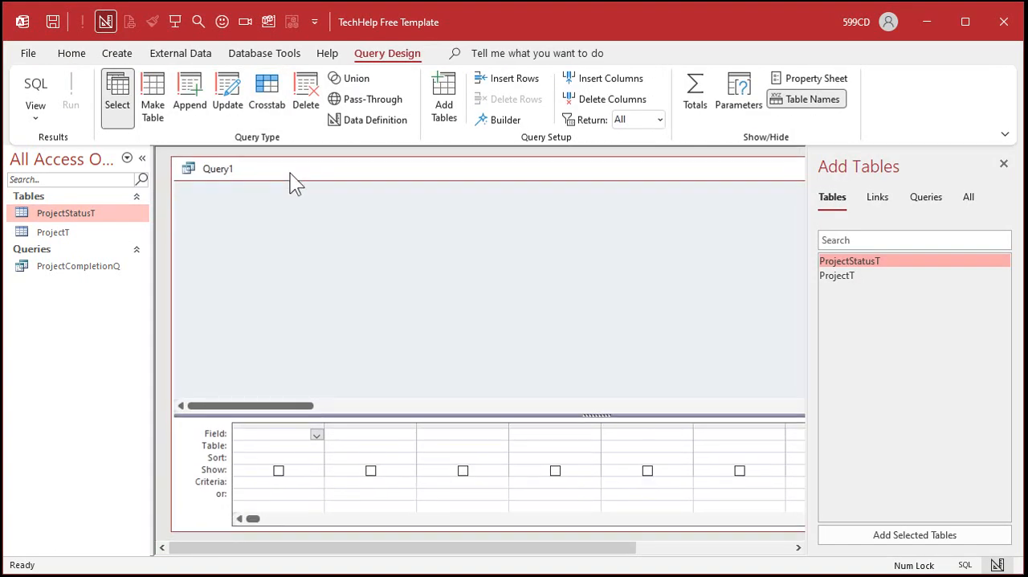
pyautogui.click(926, 196)
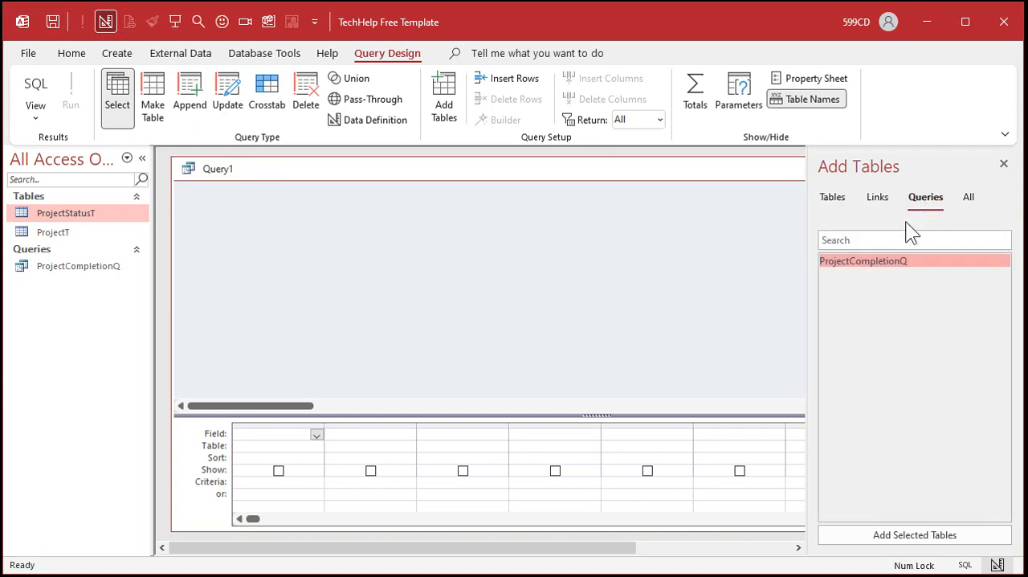
pyautogui.doubleClick(862, 260)
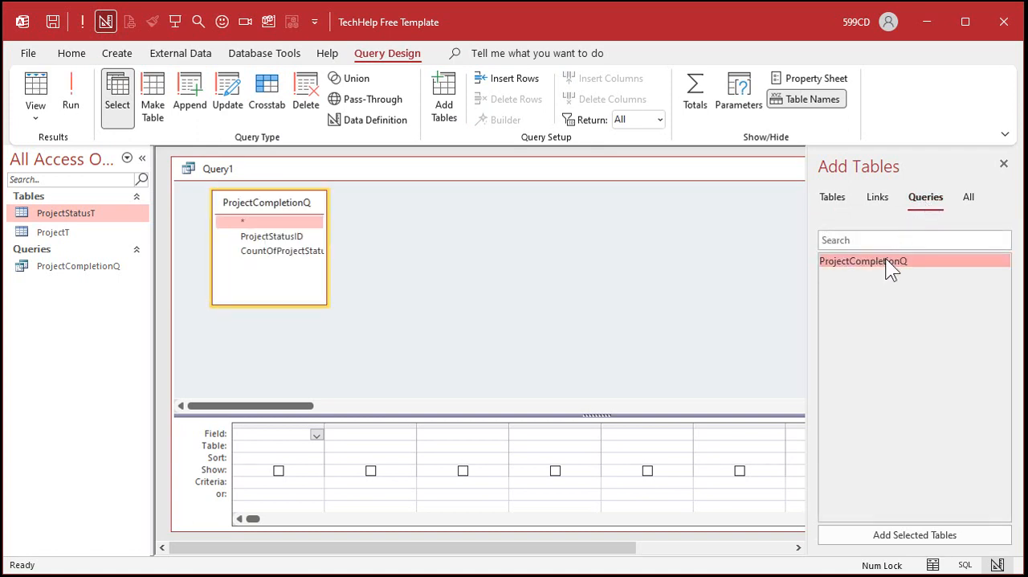
pyautogui.click(1002, 164)
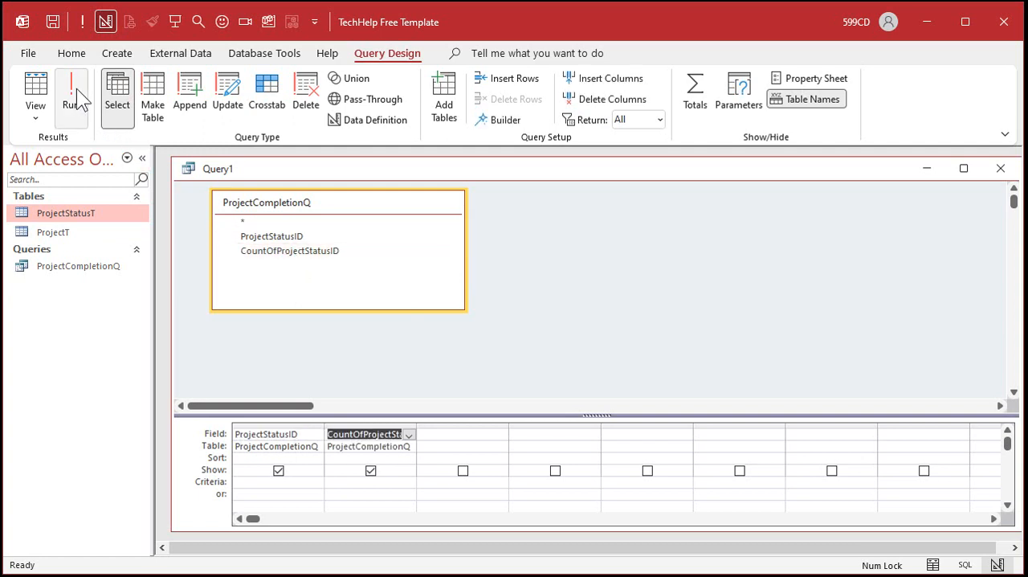
pyautogui.click(72, 93)
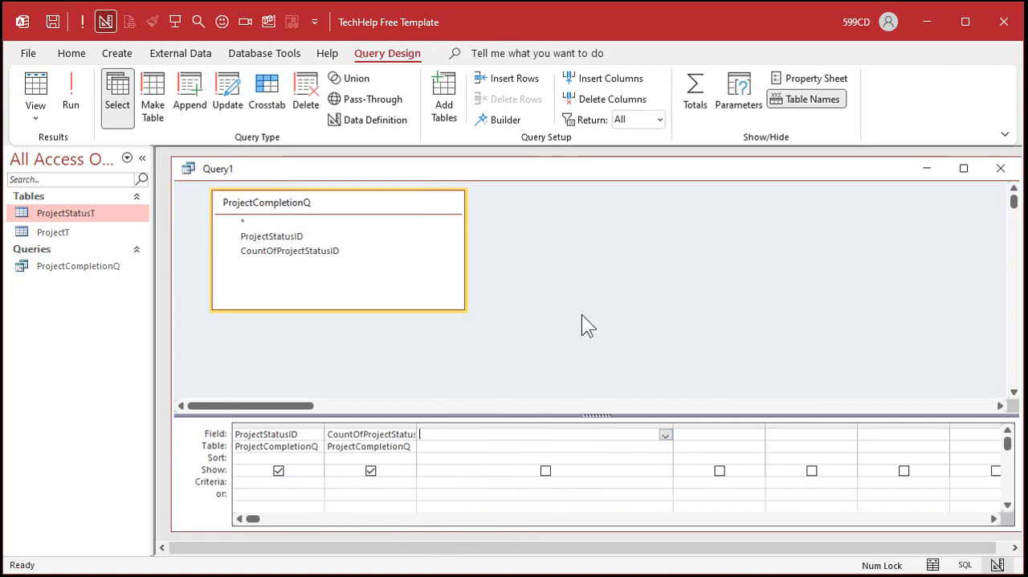
# Begin a calculated field PercentTotal: CountOfProjectStatusID and continue it in the Zoom box.
pyautogui.write('Percent')
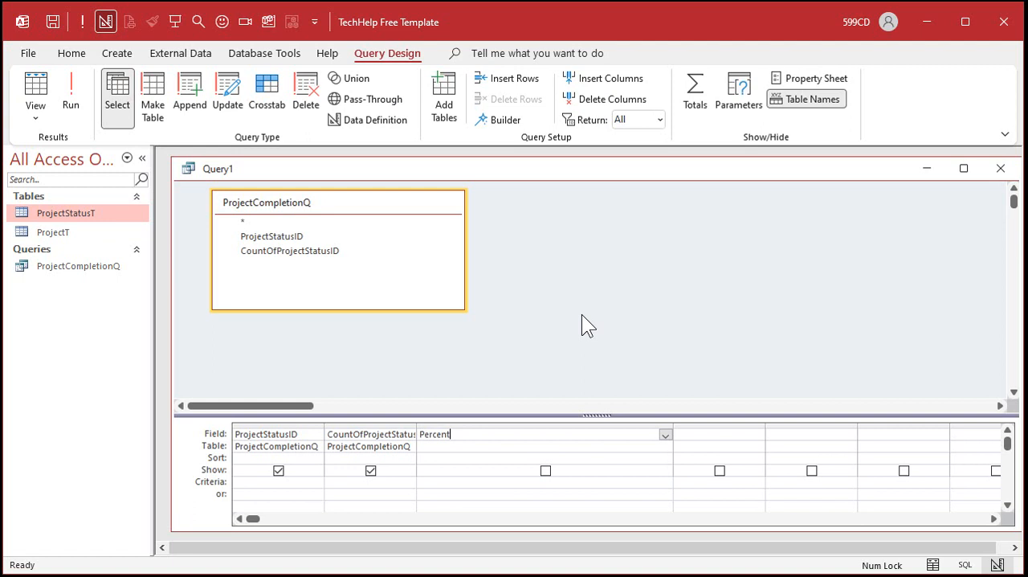
pyautogui.write('Total:')
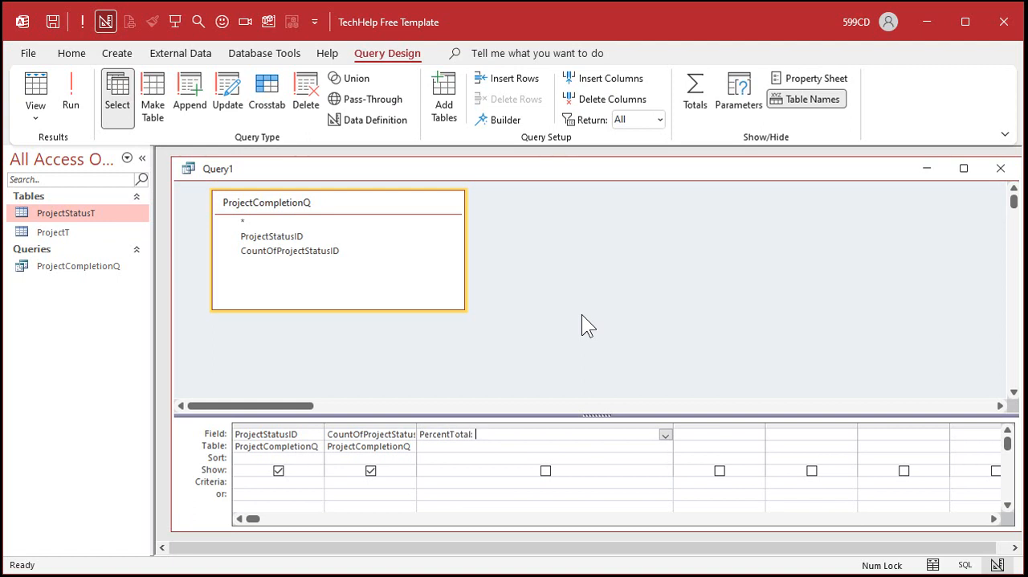
pyautogui.write('CountOf')
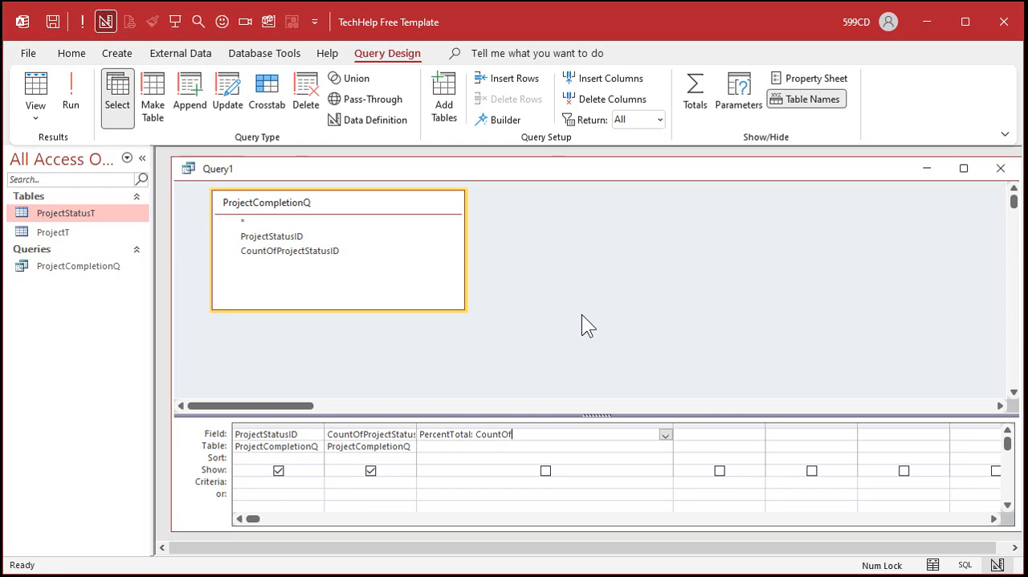
pyautogui.write('Projec')
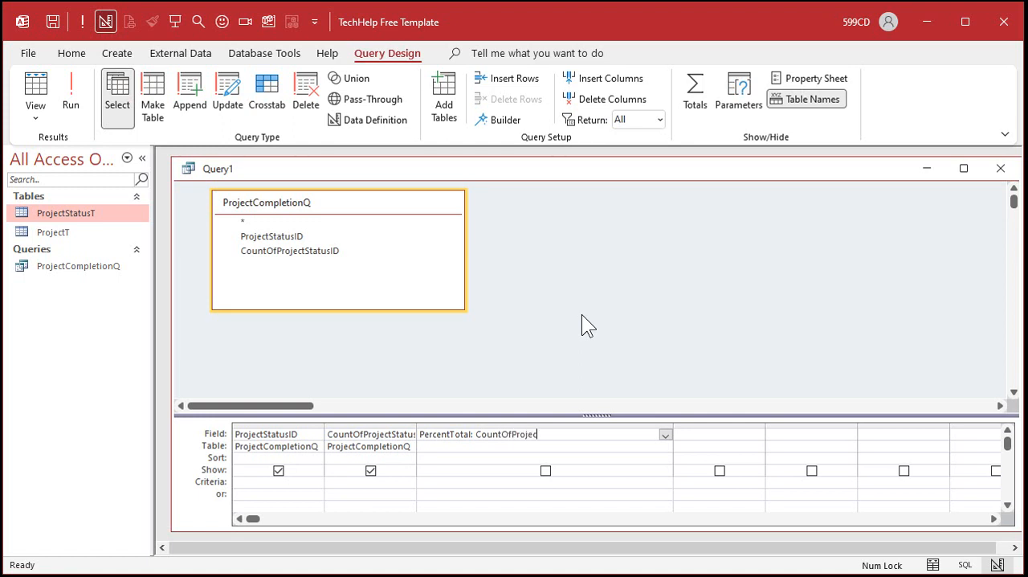
pyautogui.write('tStatusID/')
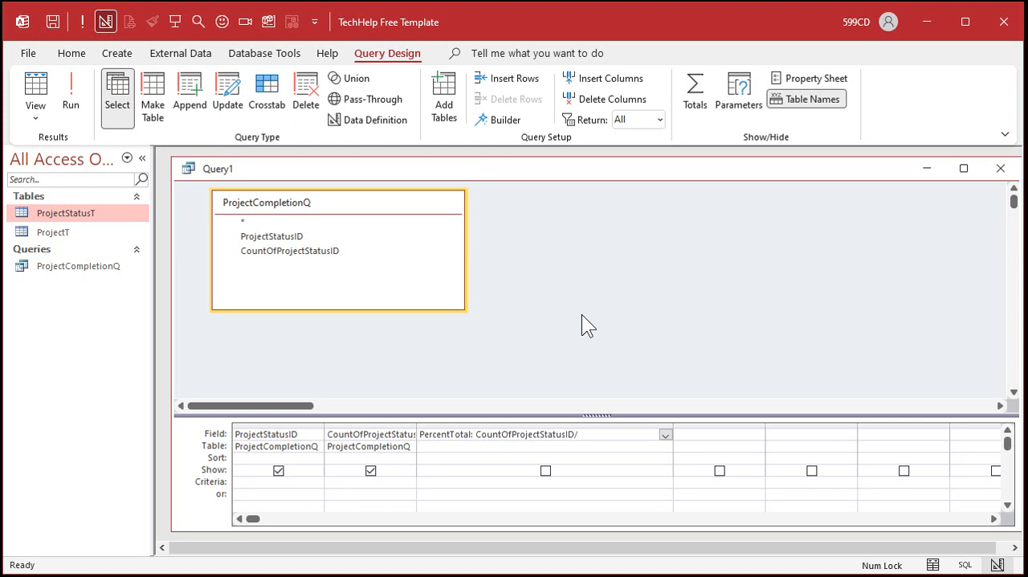
pyautogui.click(578, 434)
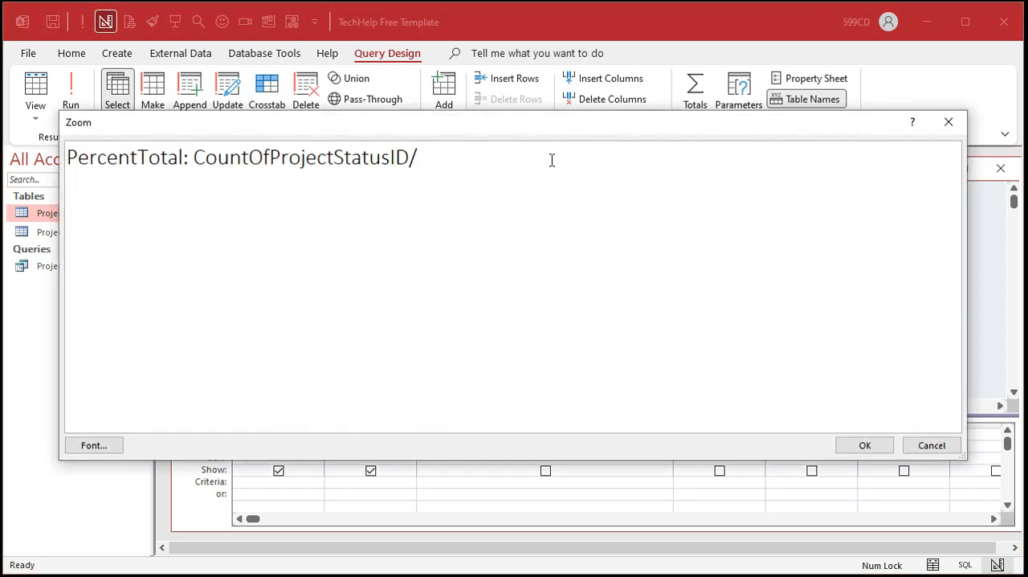
# Complete the expression as CountOfProjectStatusID/DCount("*","ProjectT") and confirm it.
pyautogui.write('DCount("')
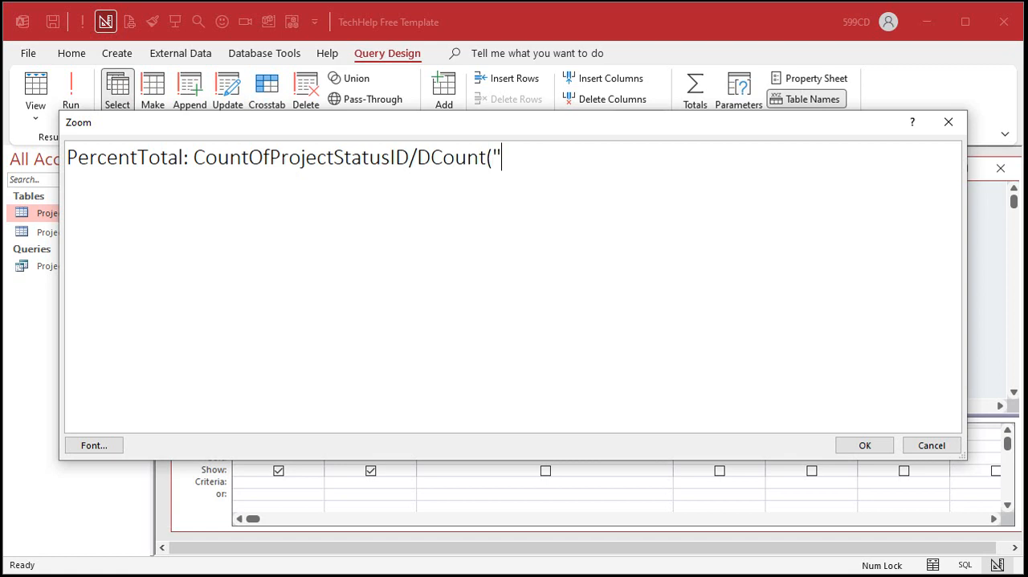
pyautogui.write('*","')
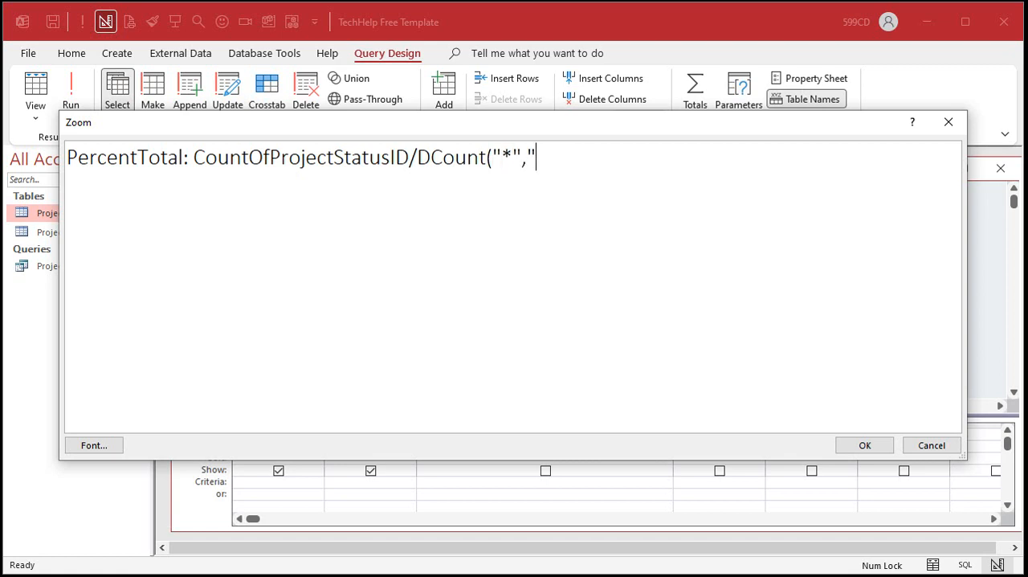
pyautogui.write('ProjectT"')
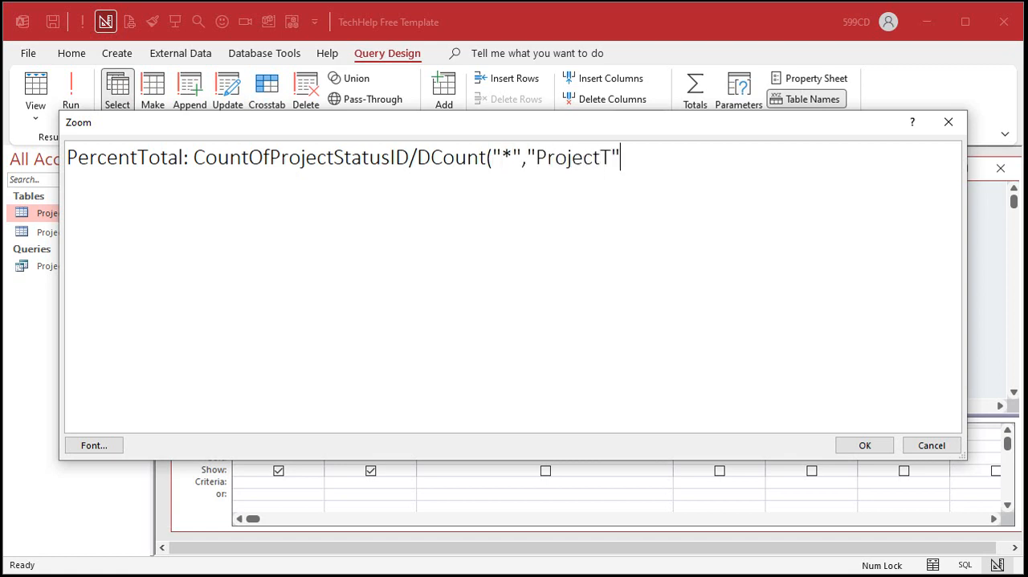
pyautogui.write(')')
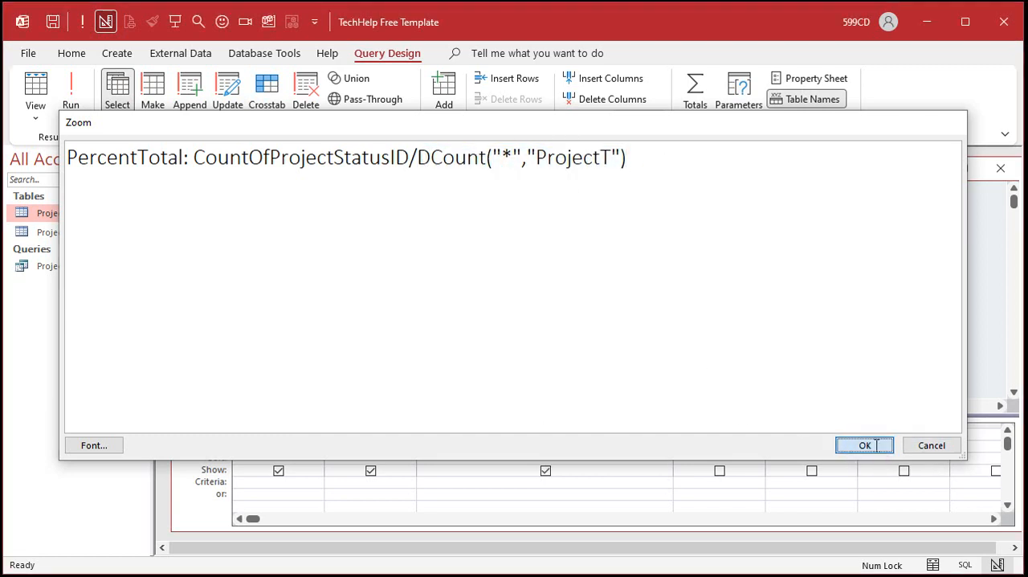
pyautogui.click(864, 445)
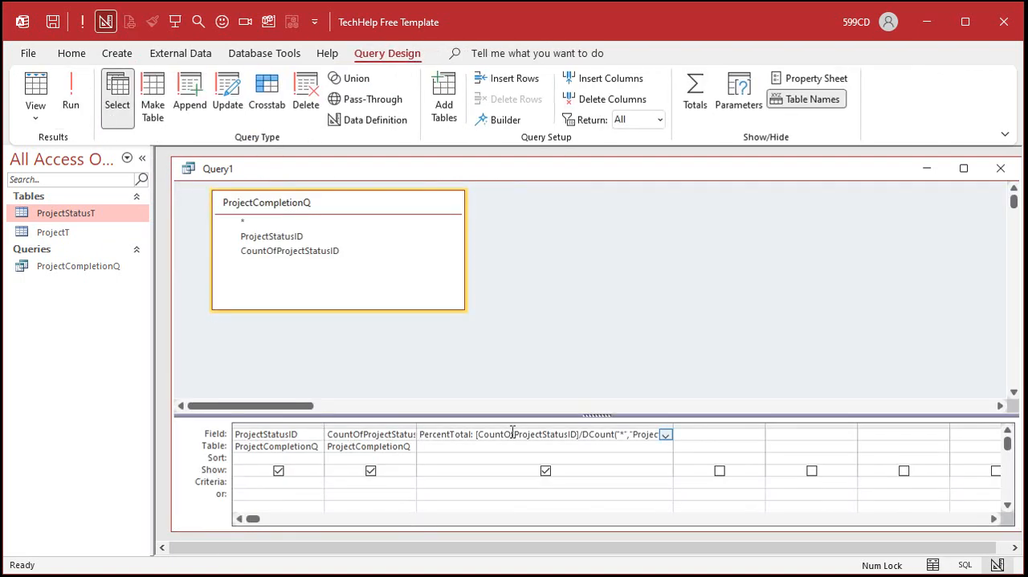
# Format PercentTotal as Percent with 1 decimal, run it, and save the query as ProjectCompletion2Q.
pyautogui.click(816, 77)
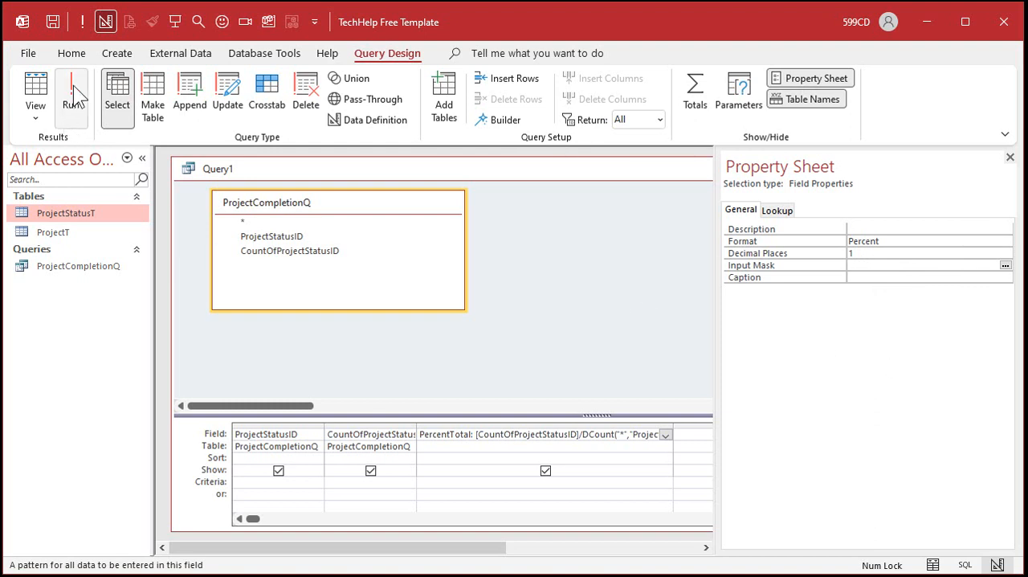
pyautogui.click(72, 92)
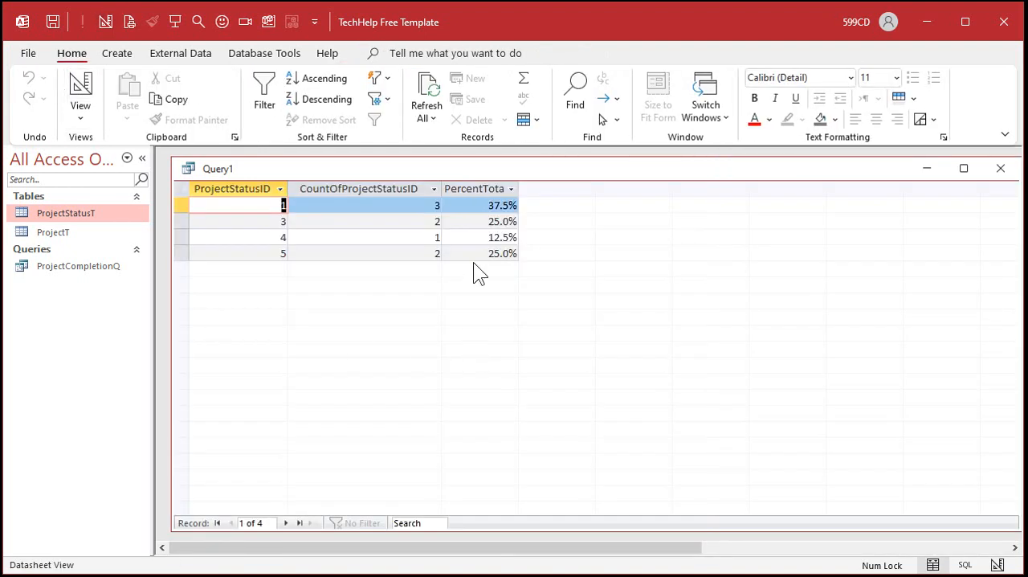
pyautogui.moveTo(498, 344)
pyautogui.write('ProjectCompletion2Q')
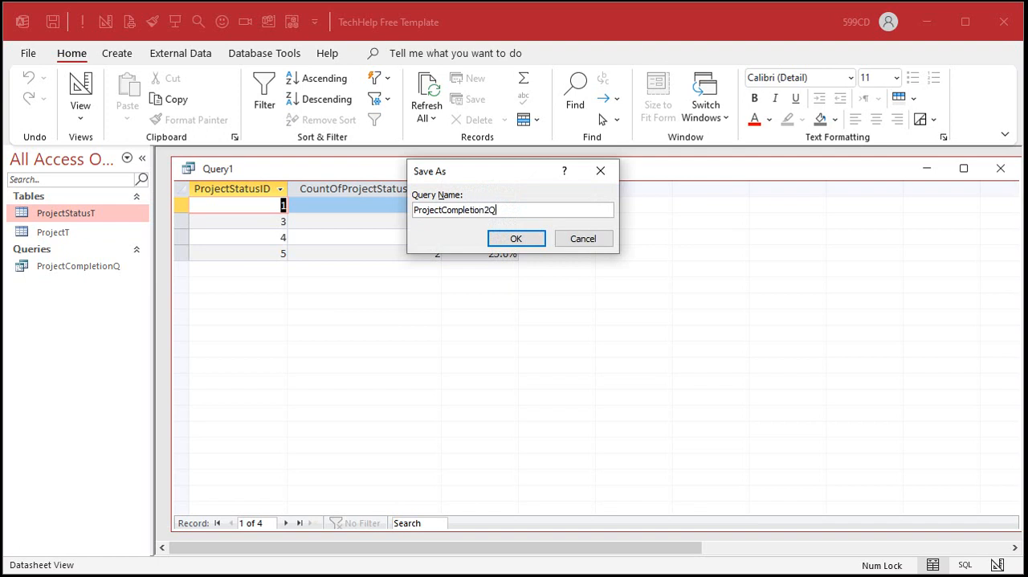
pyautogui.click(516, 238)
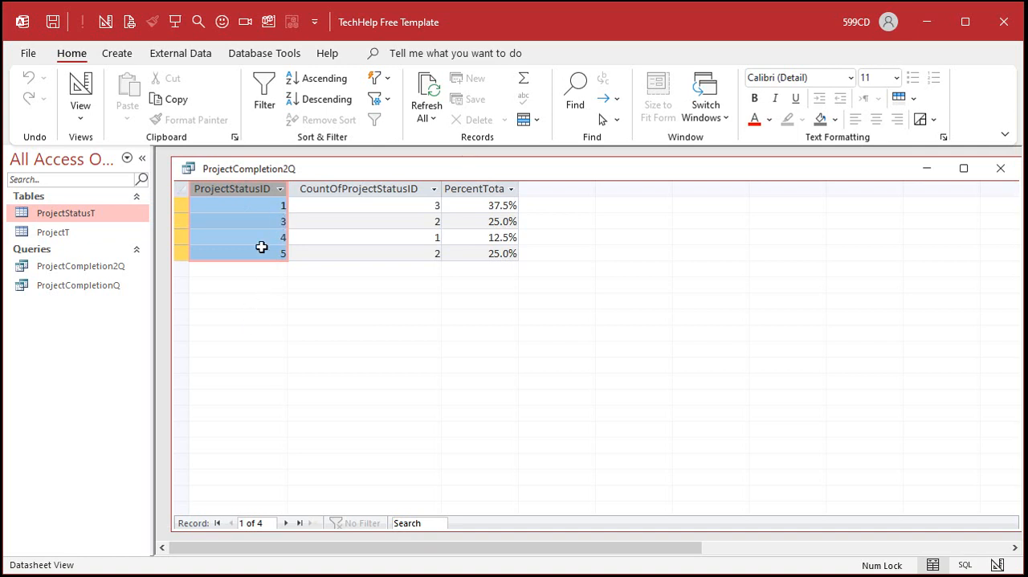
pyautogui.doubleClick(53, 231)
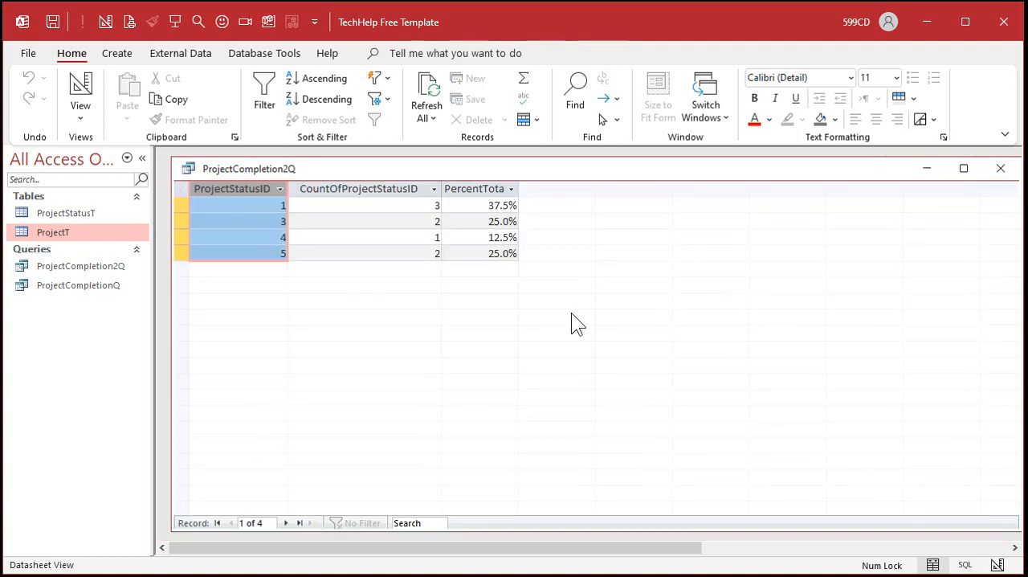
pyautogui.rightClick(249, 168)
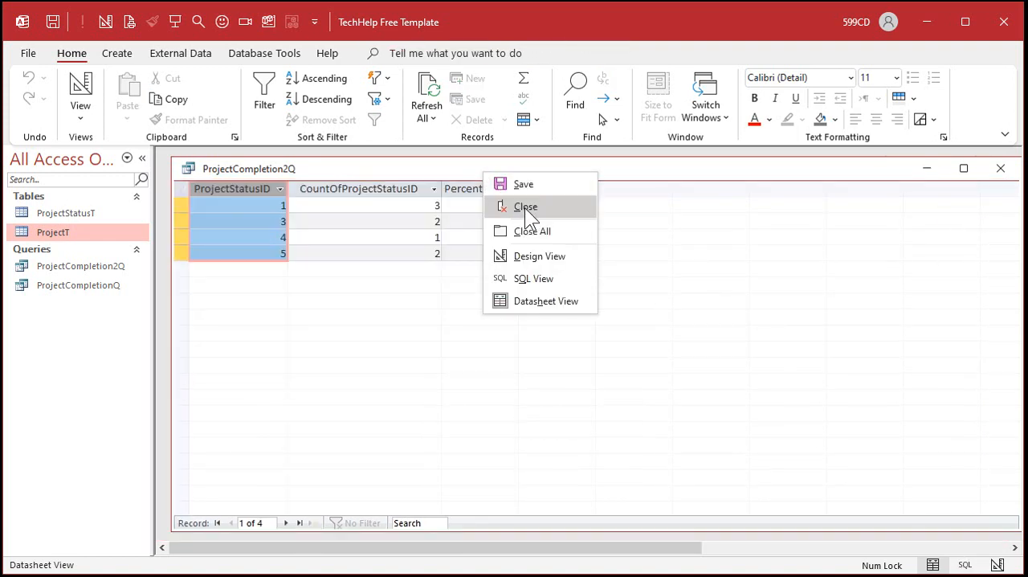
# Add ProjectStatusT joined on ProjectStatusID and place its ProjectStatusID in a fourth column.
pyautogui.click(539, 256)
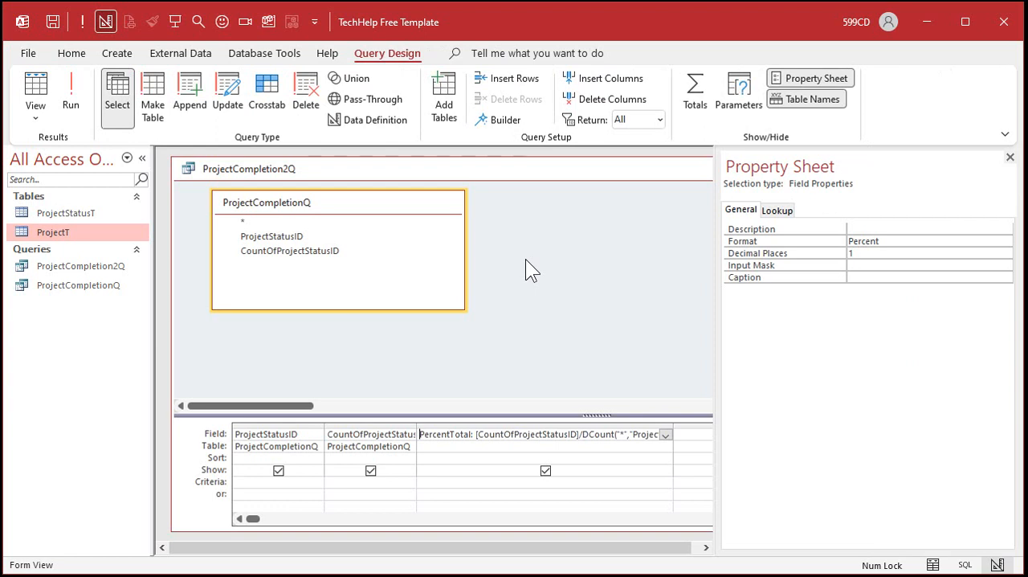
pyautogui.click(810, 77)
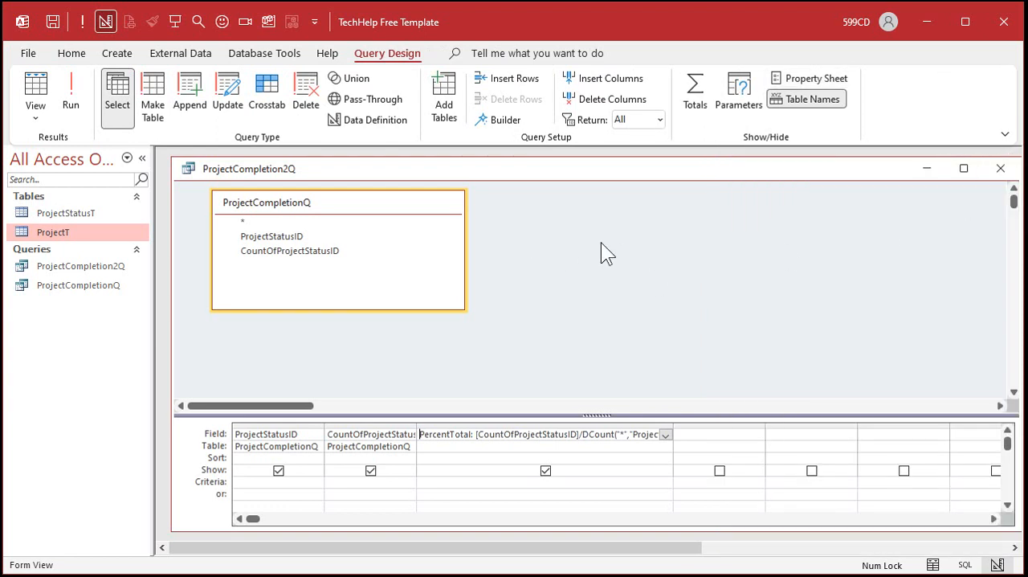
pyautogui.click(443, 91)
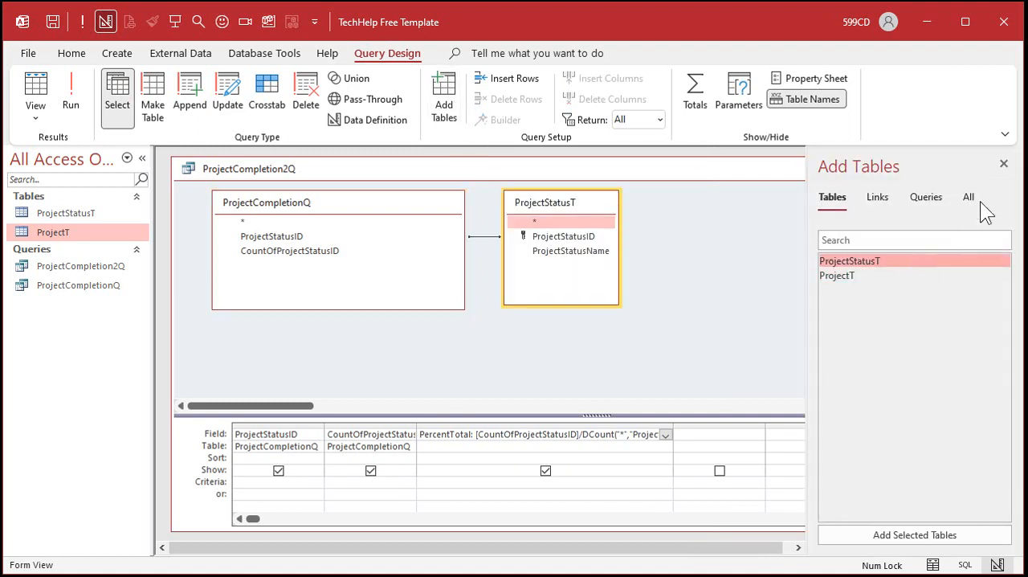
pyautogui.click(1003, 164)
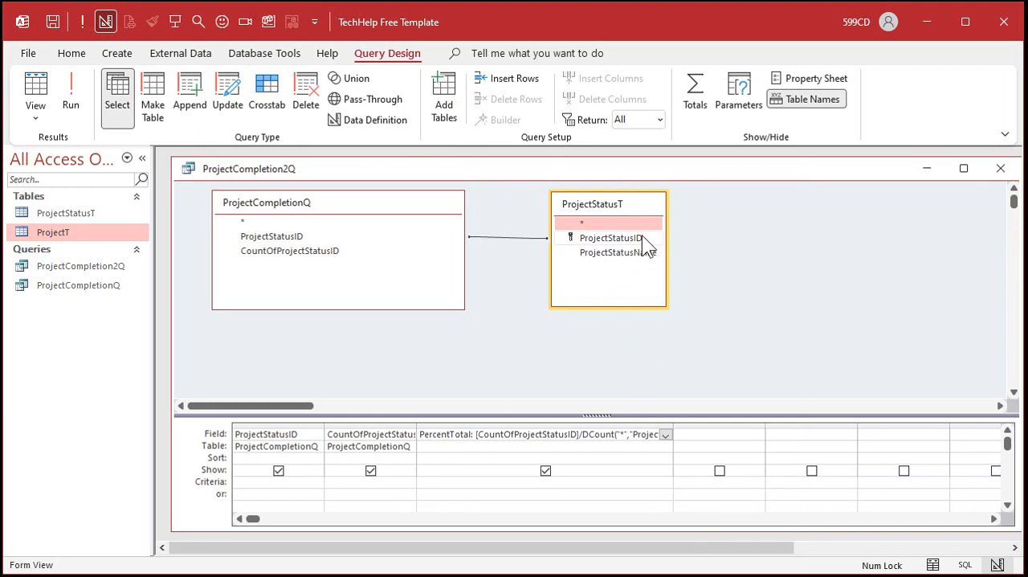
pyautogui.moveTo(619, 244)
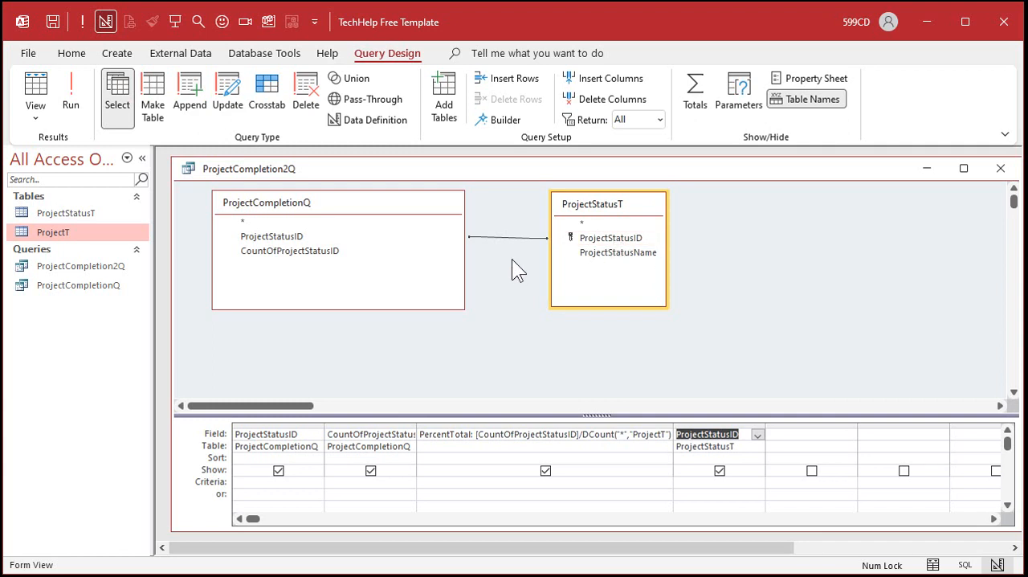
pyautogui.click(511, 238)
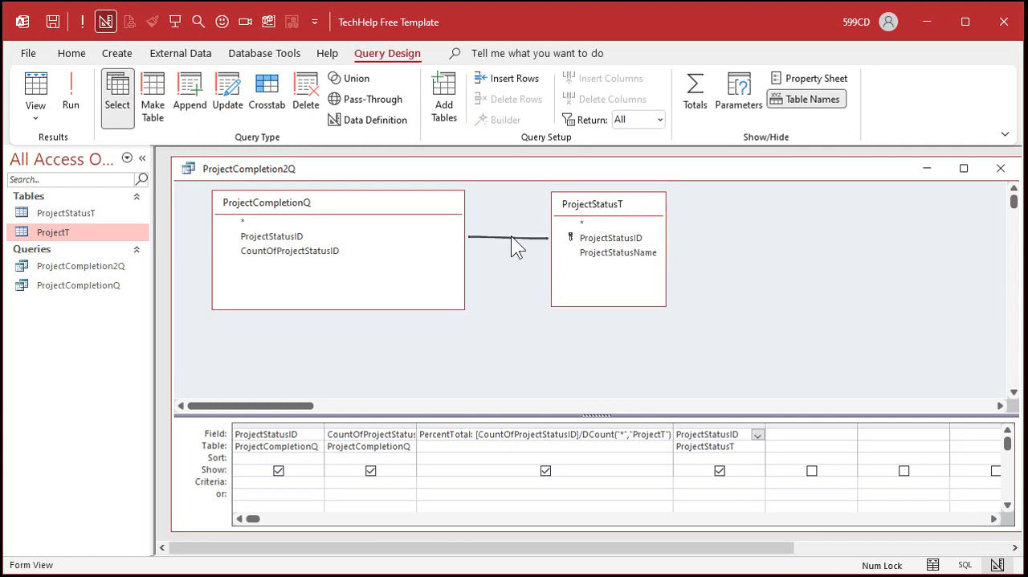
pyautogui.click(70, 92)
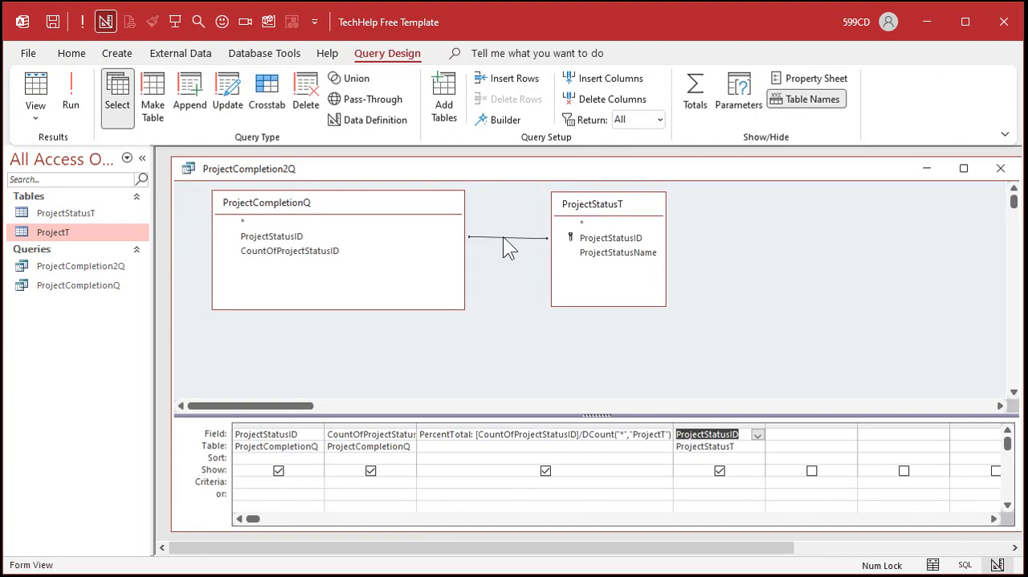
# Change the join to include all ProjectStatusT records and run, revealing status 2 with a blank count.
pyautogui.doubleClick(506, 239)
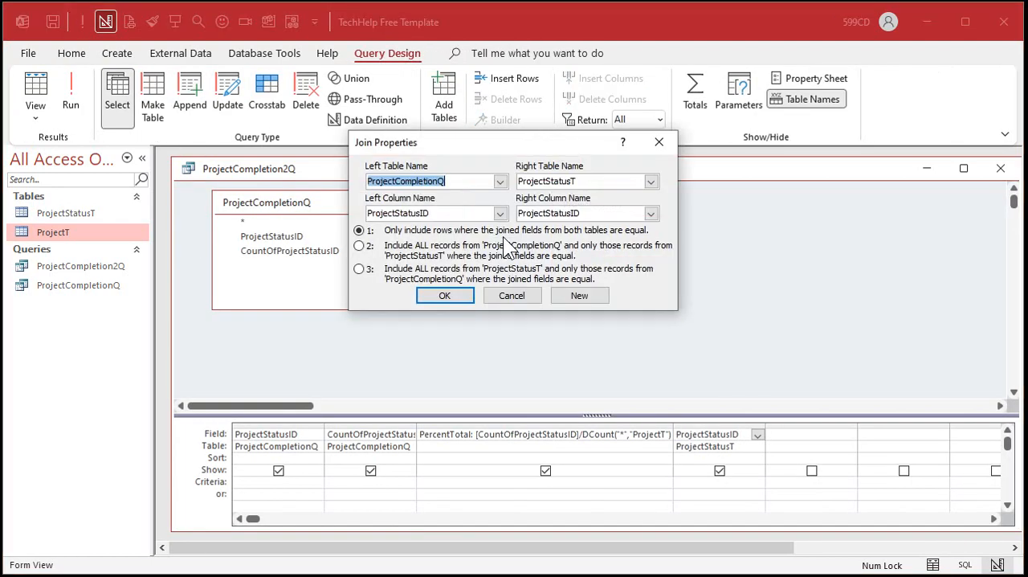
pyautogui.moveTo(453, 279)
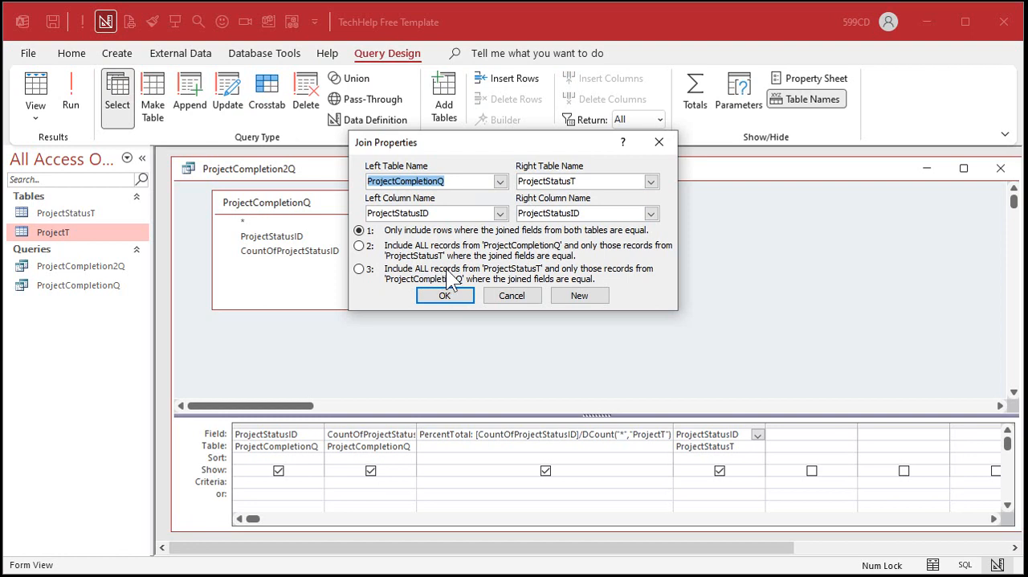
pyautogui.moveTo(534, 283)
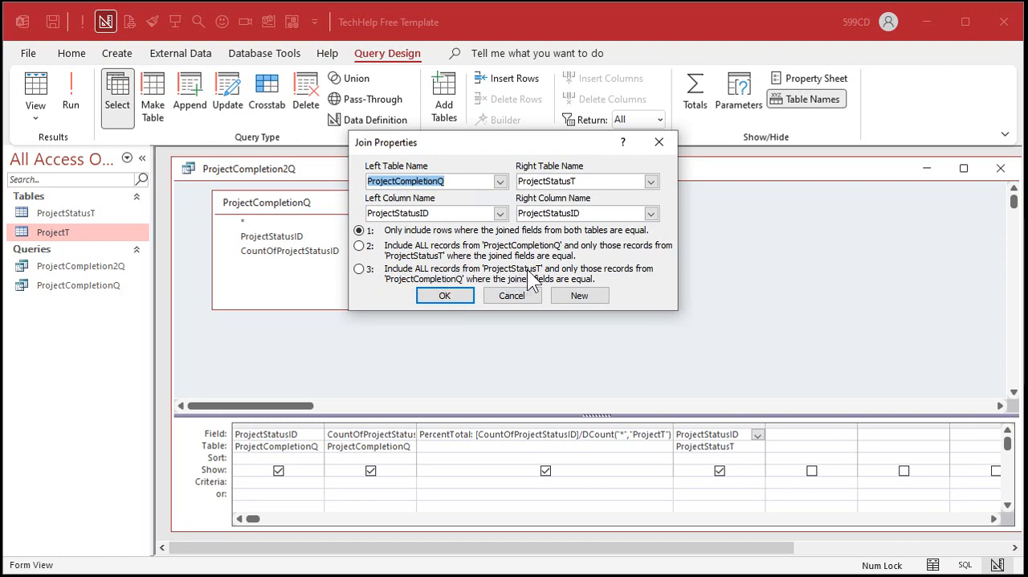
pyautogui.moveTo(554, 260)
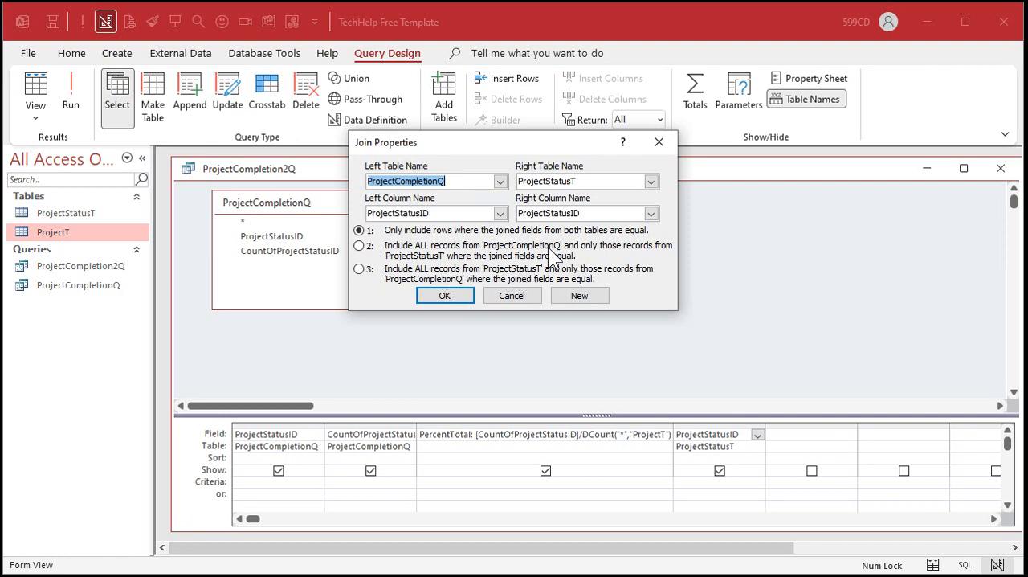
pyautogui.click(360, 268)
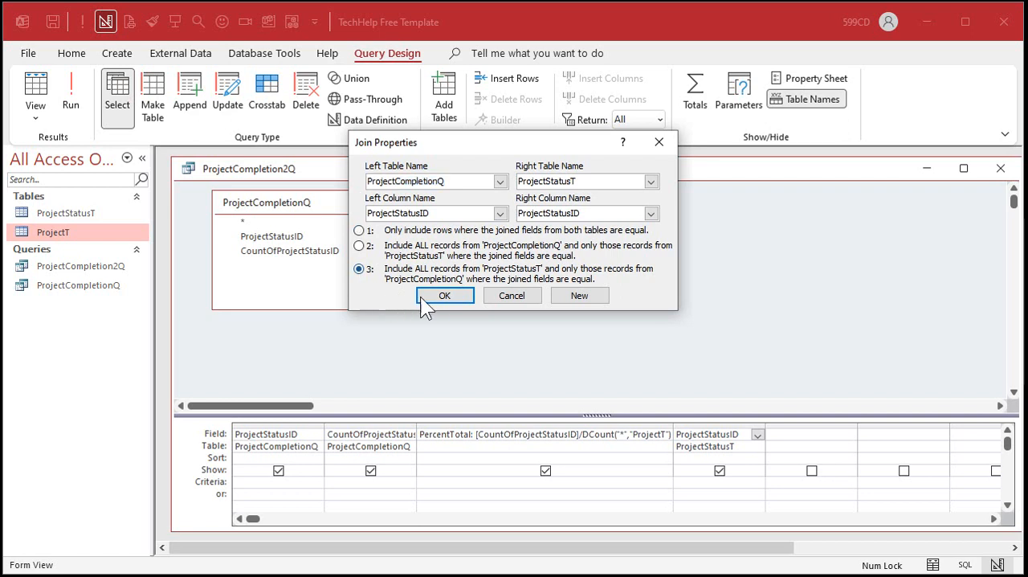
pyautogui.click(443, 296)
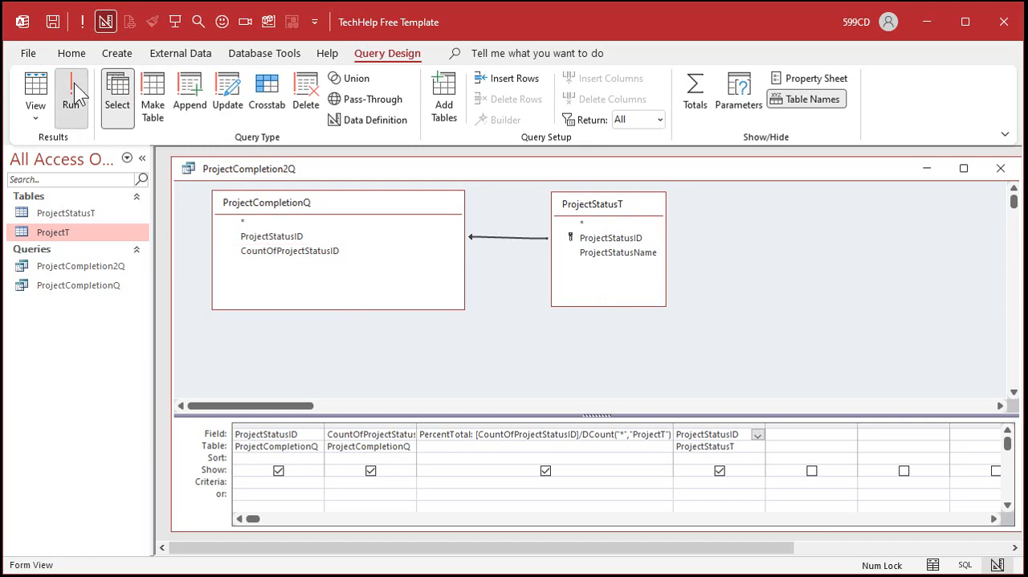
pyautogui.click(71, 93)
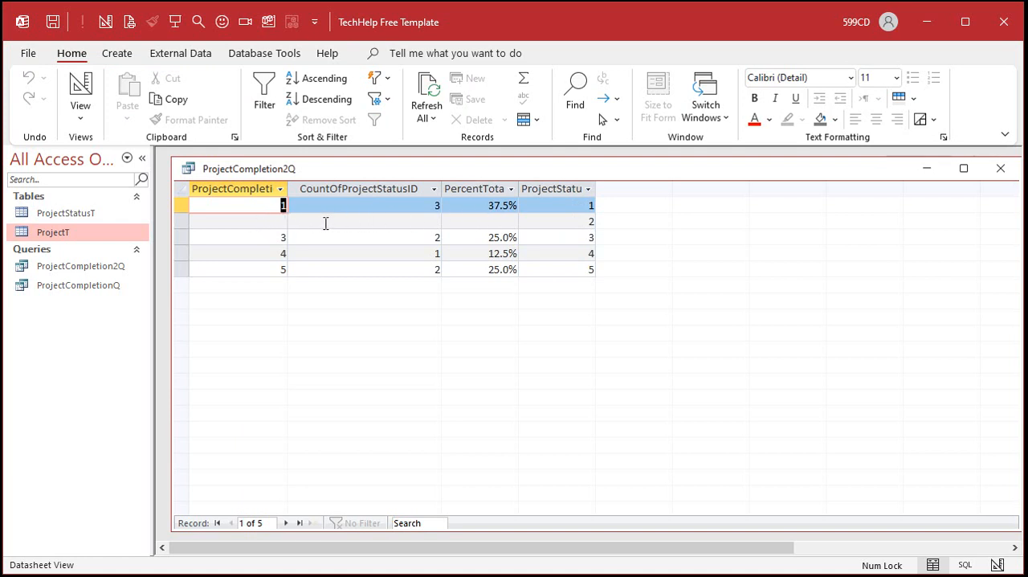
pyautogui.moveTo(482, 349)
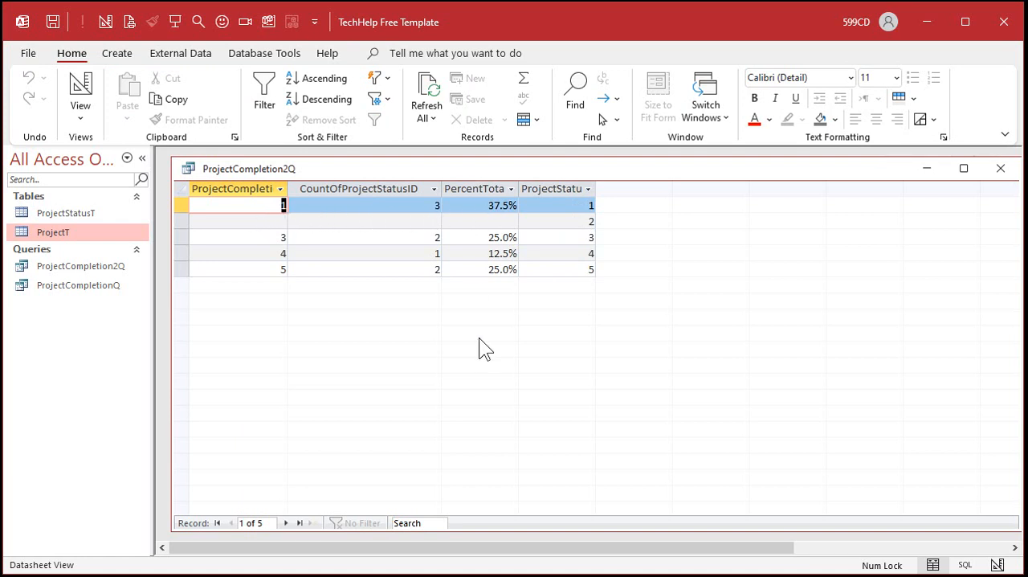
pyautogui.moveTo(474, 225)
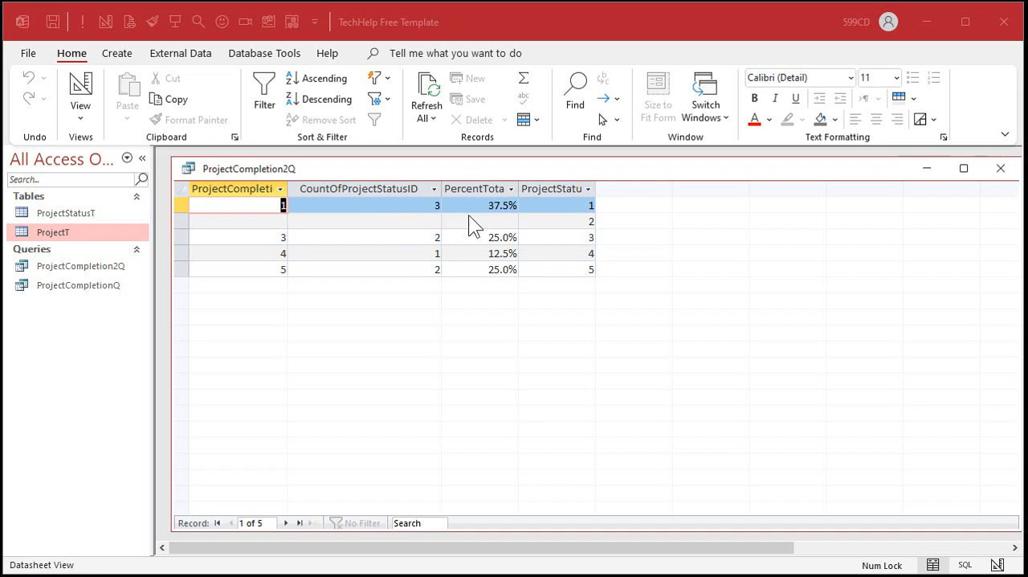
pyautogui.click(361, 222)
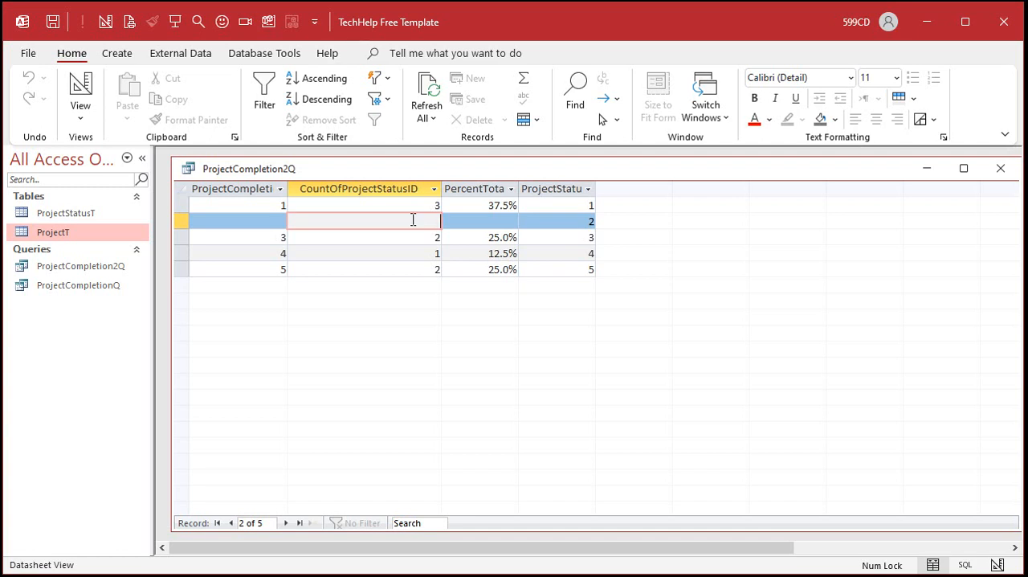
# Rename the count column to TotalCount: Nz(CountOfProjectStatusID,0).
pyautogui.click(35, 84)
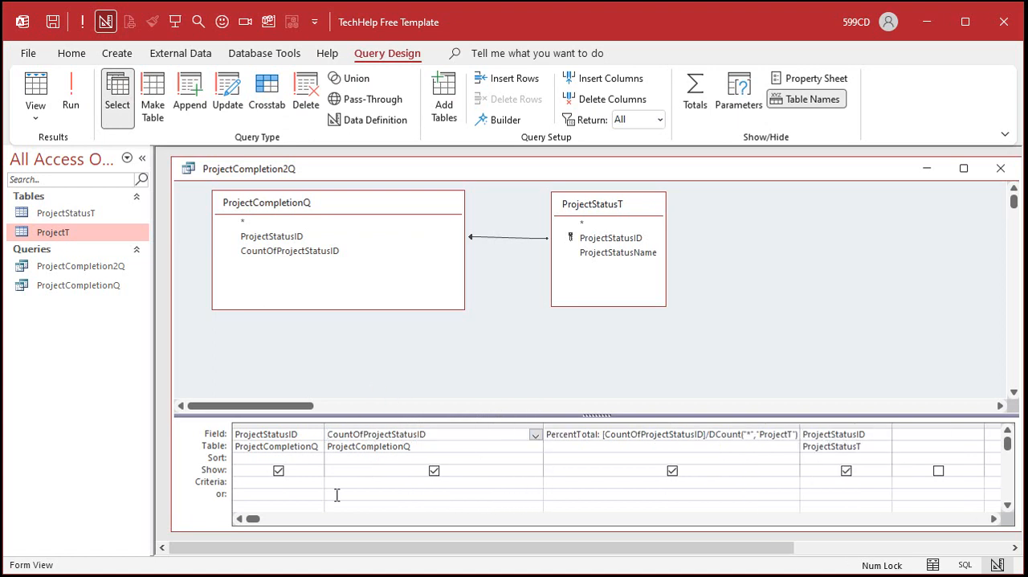
pyautogui.write('TotalCount:')
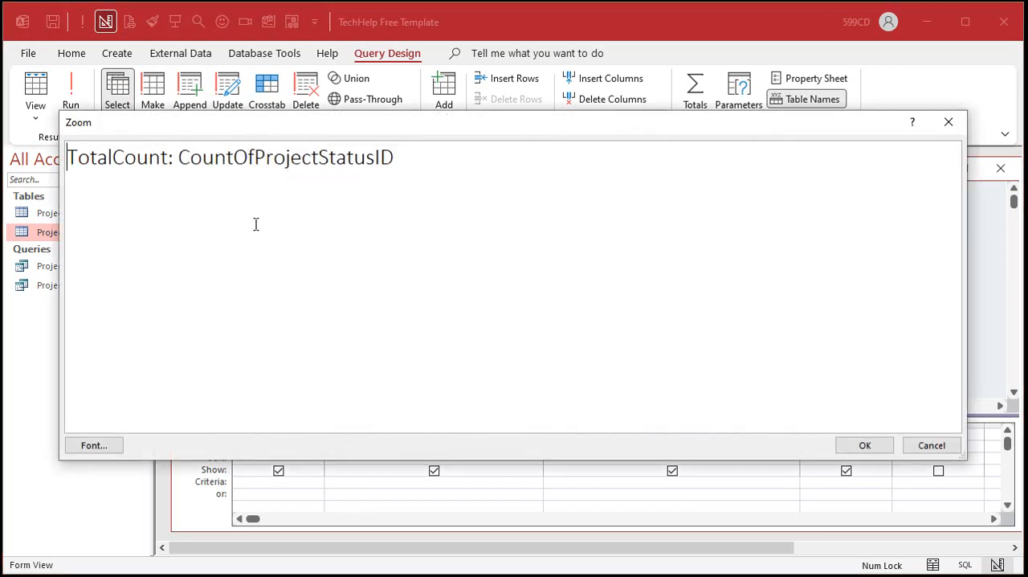
pyautogui.write('NZ')
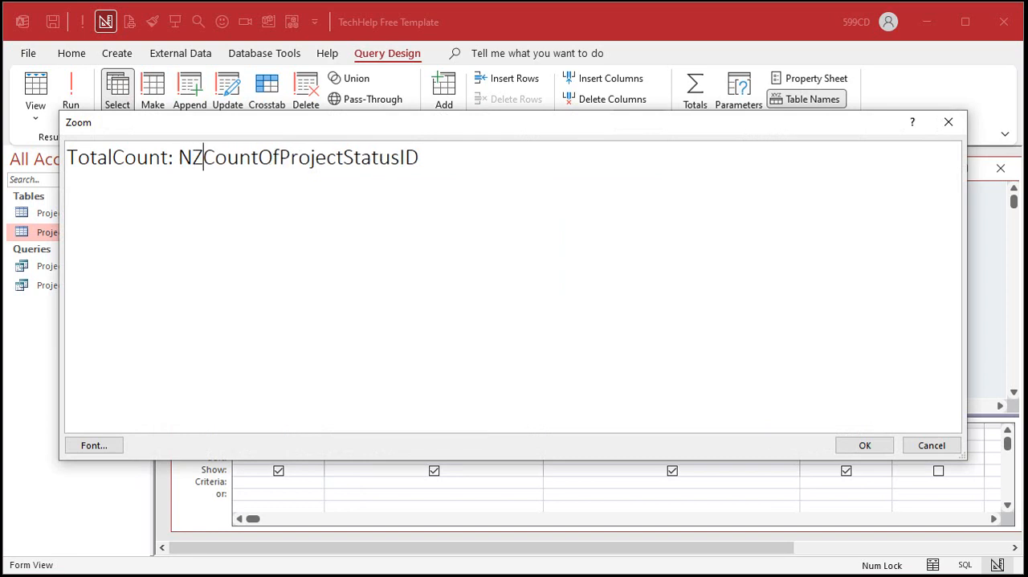
pyautogui.write('(')
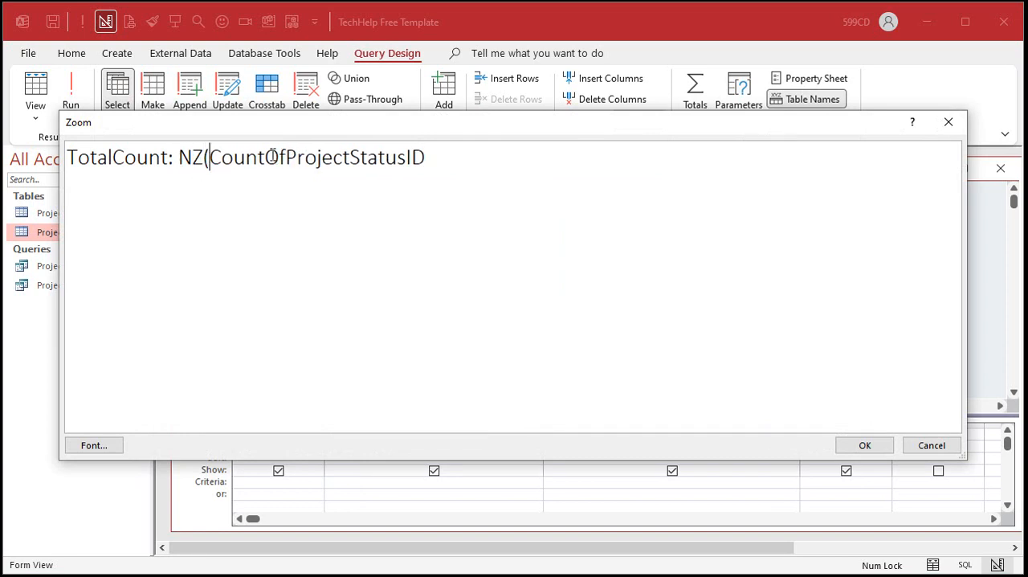
pyautogui.write(',0)')
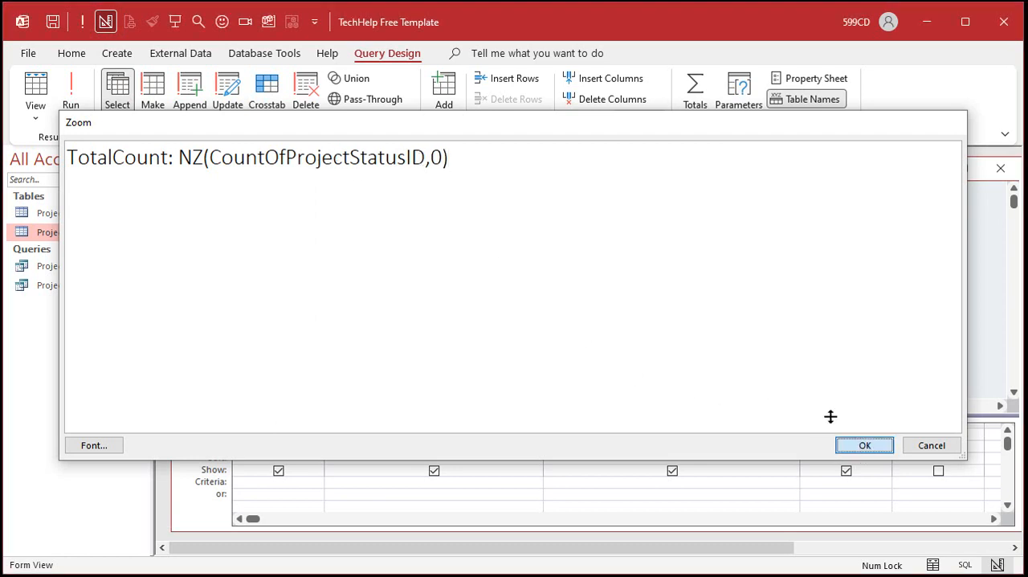
pyautogui.click(864, 445)
pyautogui.write('PercentTotal: [TotalCount]/Nz(DCount("*","ProjectT')
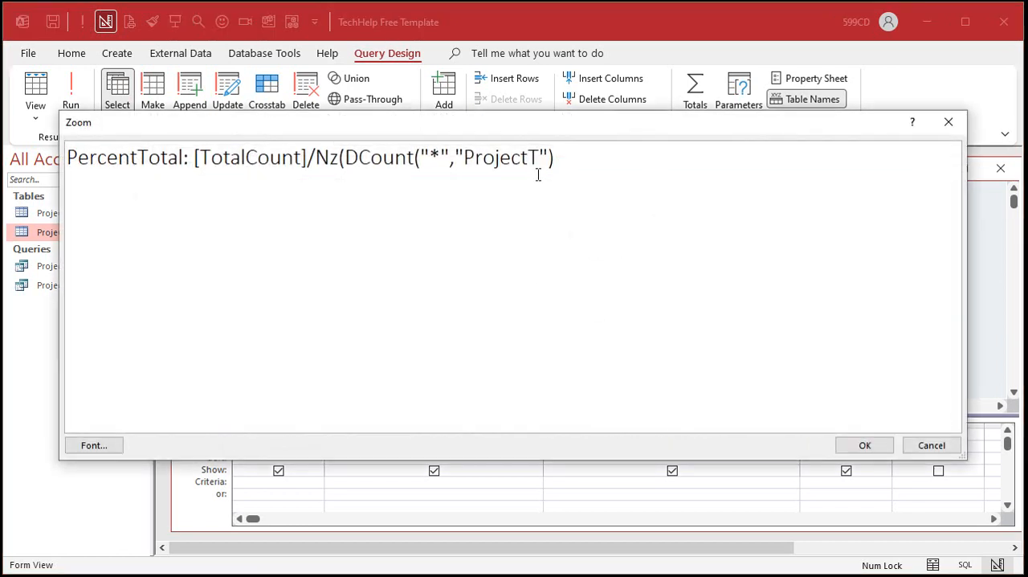
# Update PercentTotal to divide [TotalCount] by Nz(DCount("*","ProjectT"),0).
pyautogui.write(',0)')
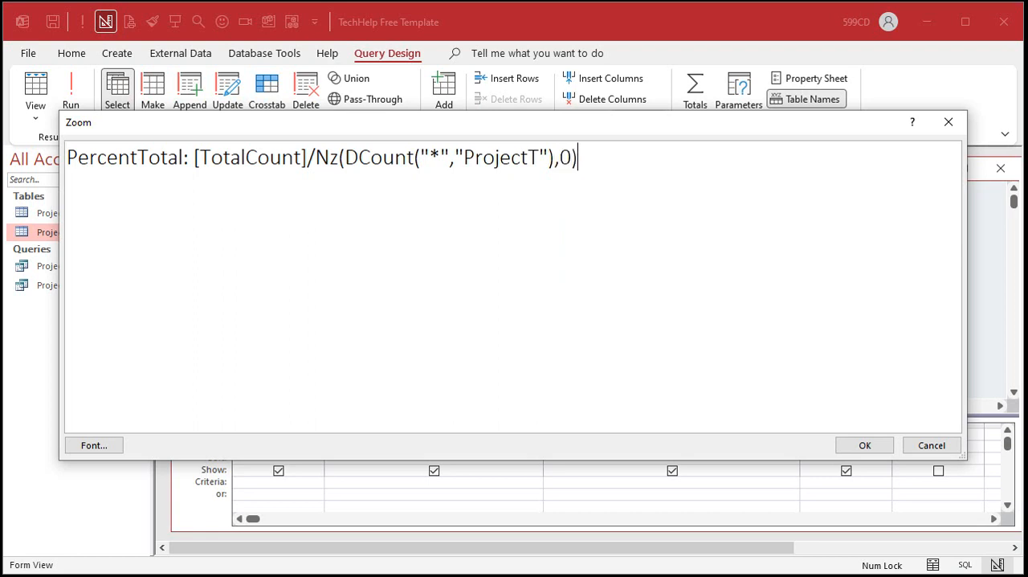
pyautogui.click(865, 445)
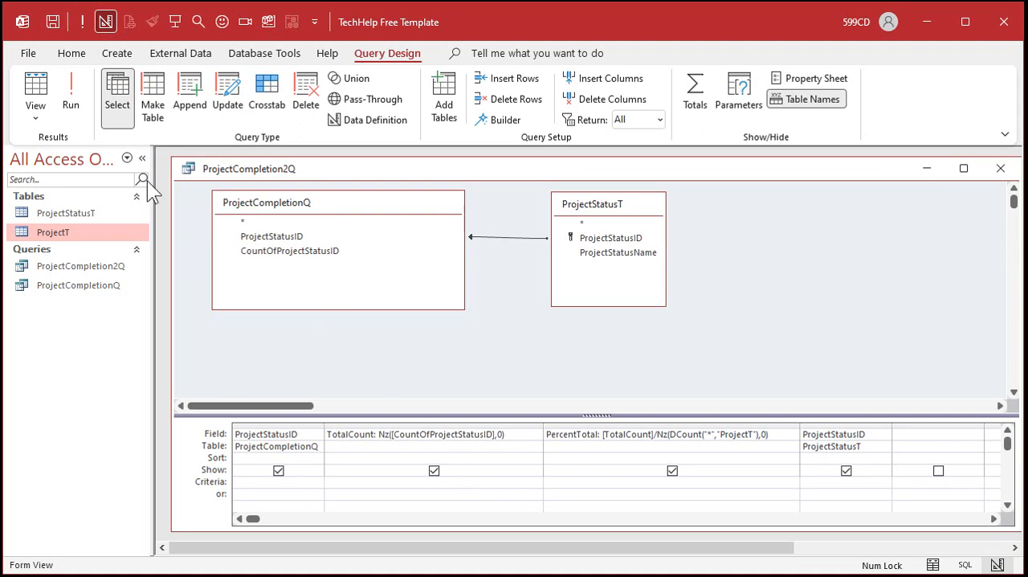
# Add ProjectStatusName from ProjectStatusT and run, listing all five statuses with Design at 0 and 0.0%.
pyautogui.click(71, 93)
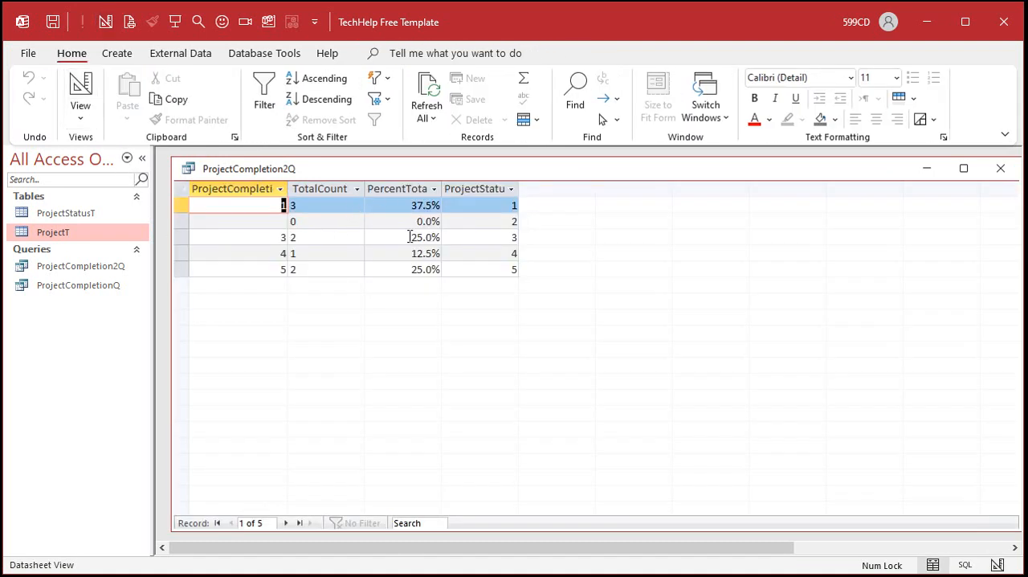
pyautogui.moveTo(425, 366)
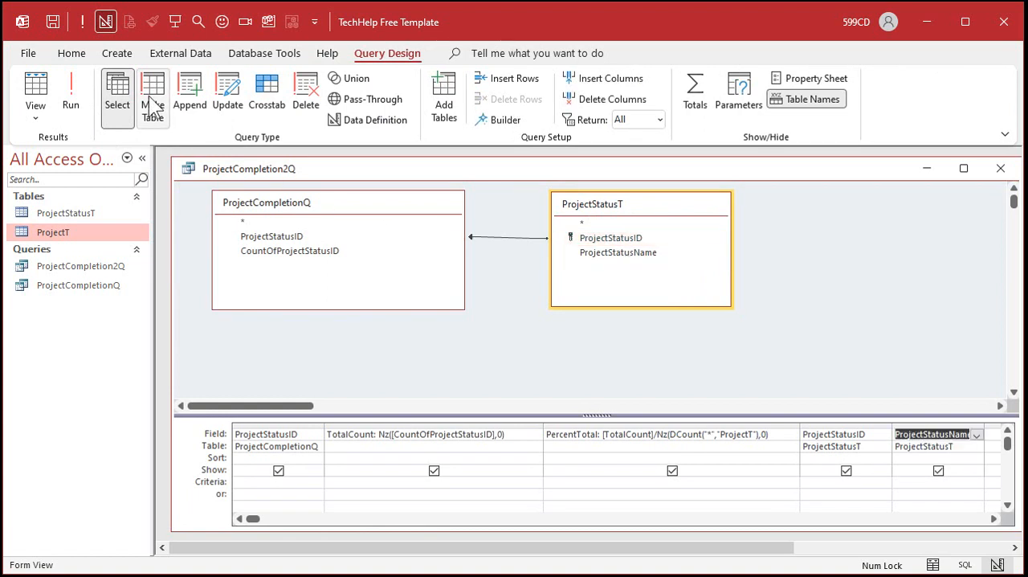
pyautogui.click(70, 93)
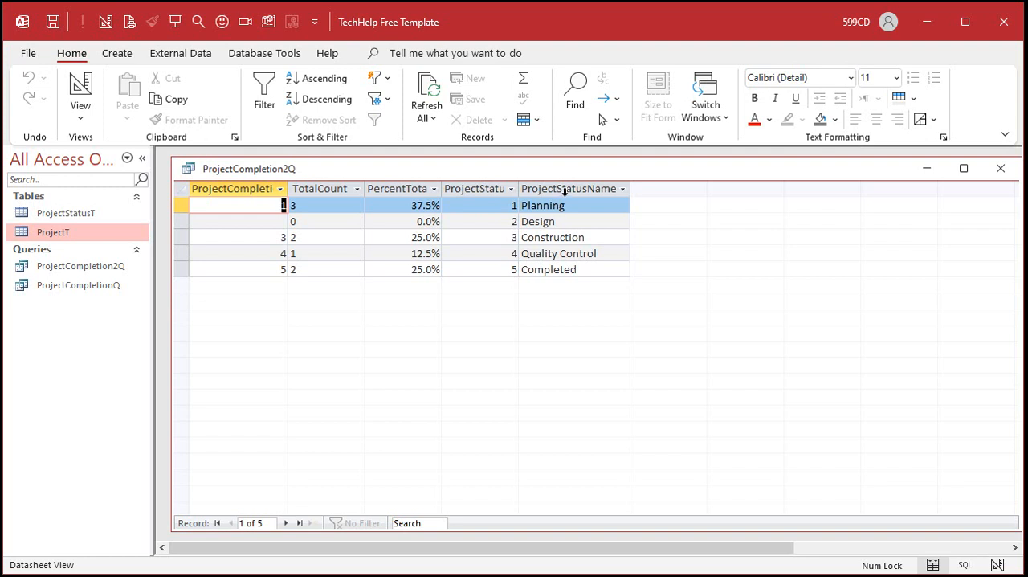
pyautogui.click(570, 188)
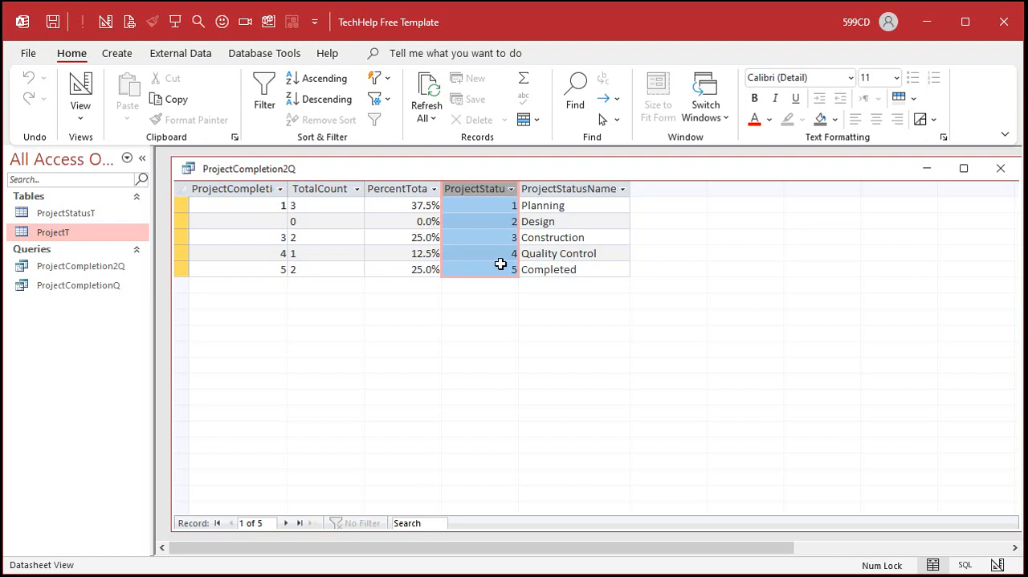
pyautogui.click(397, 188)
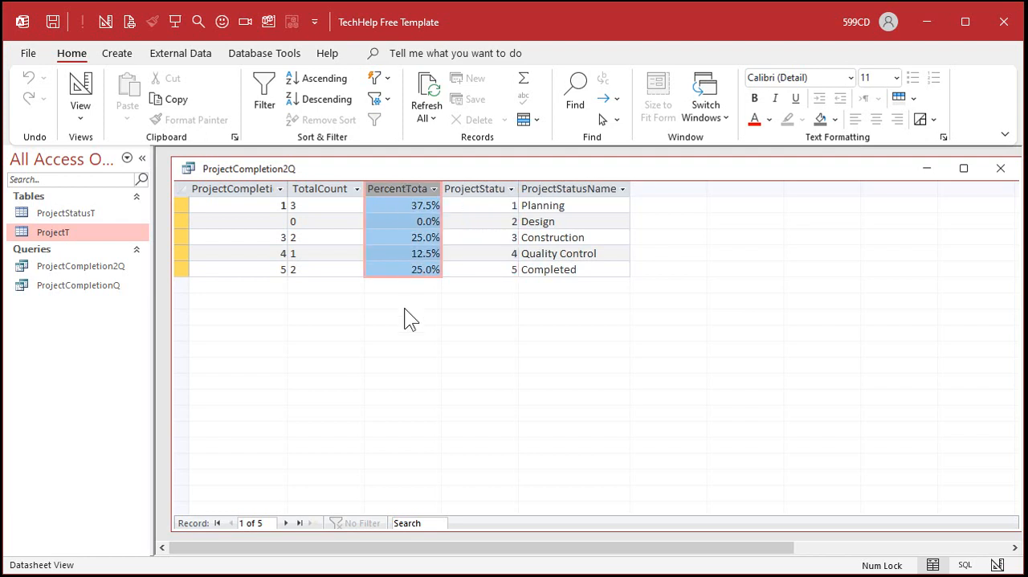